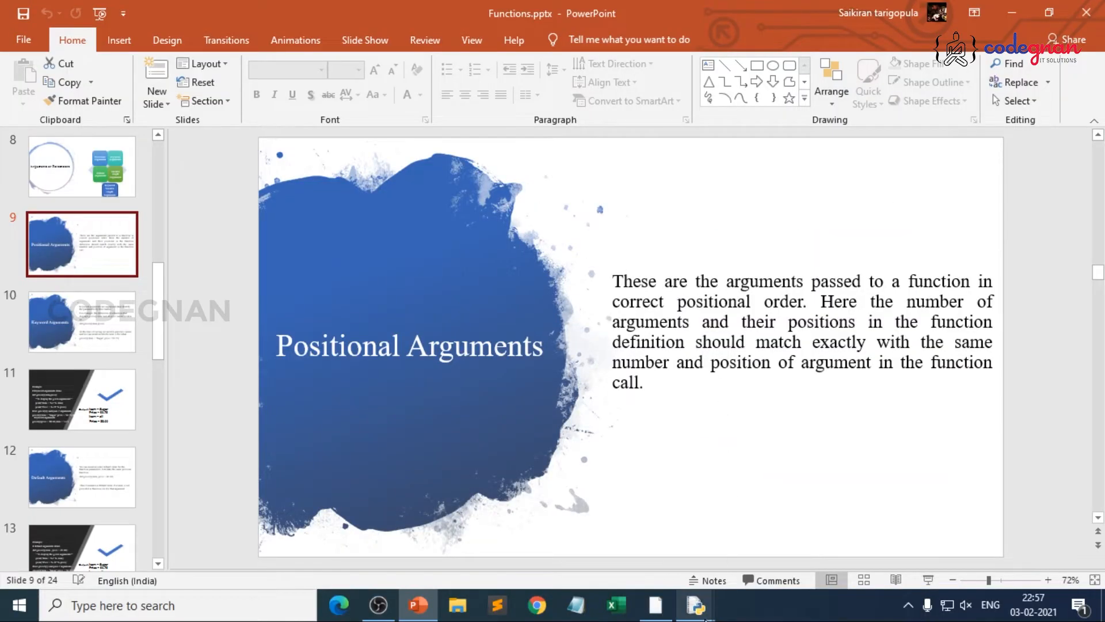
# - Return to functions.py and add a closing ''' line so the earlier sum example is commented out
pyautogui.click(695, 604)
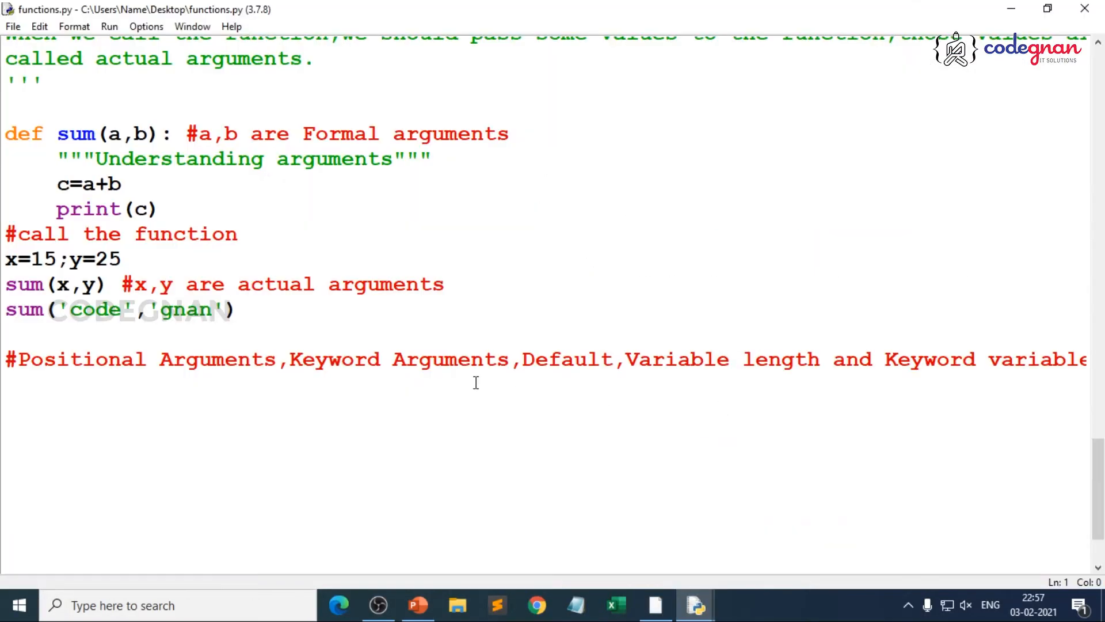
pyautogui.scroll(-3)
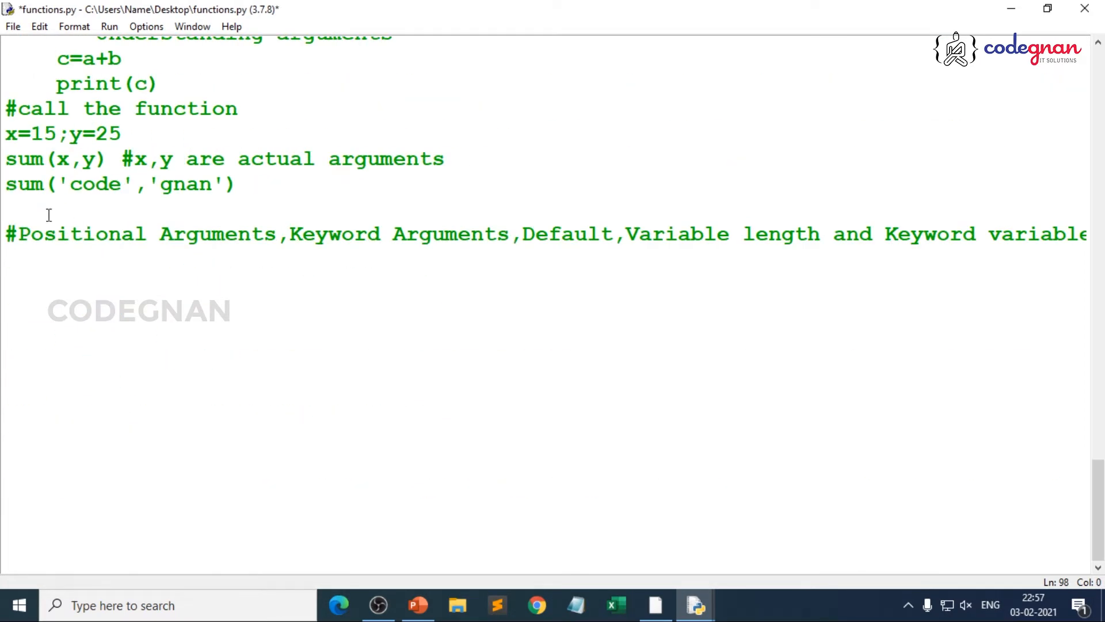
pyautogui.write("'''")
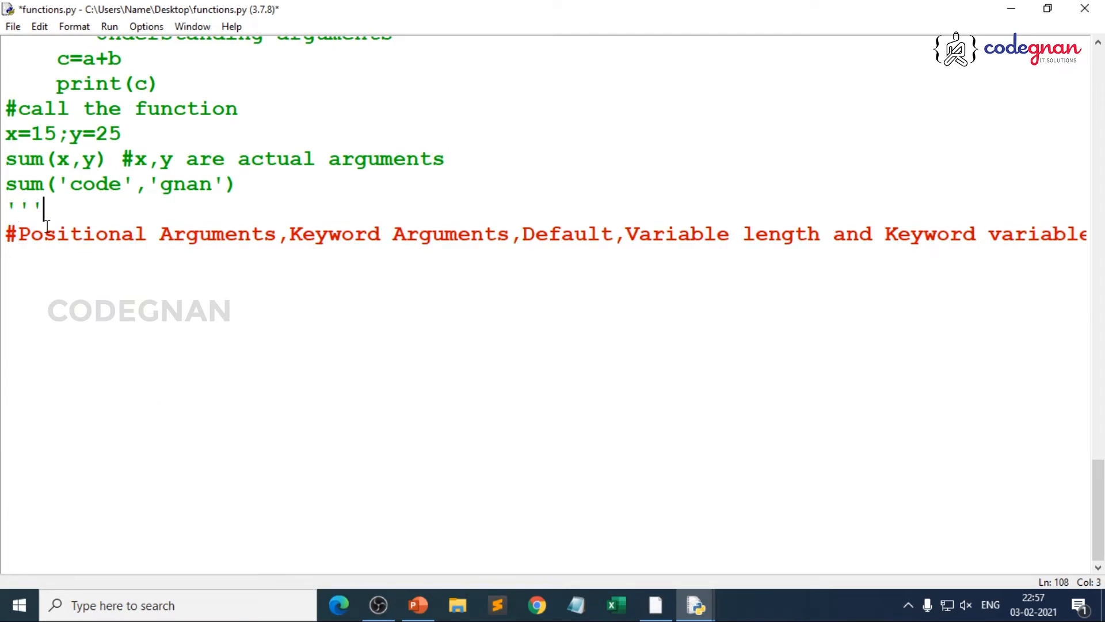
pyautogui.scroll(-3)
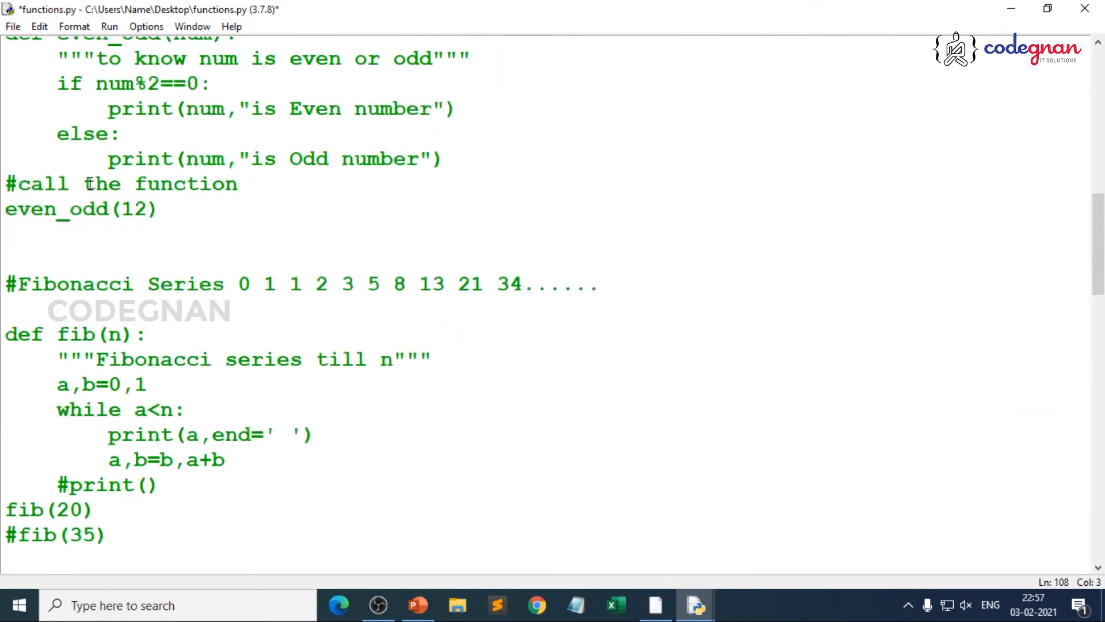
pyautogui.scroll(-3)
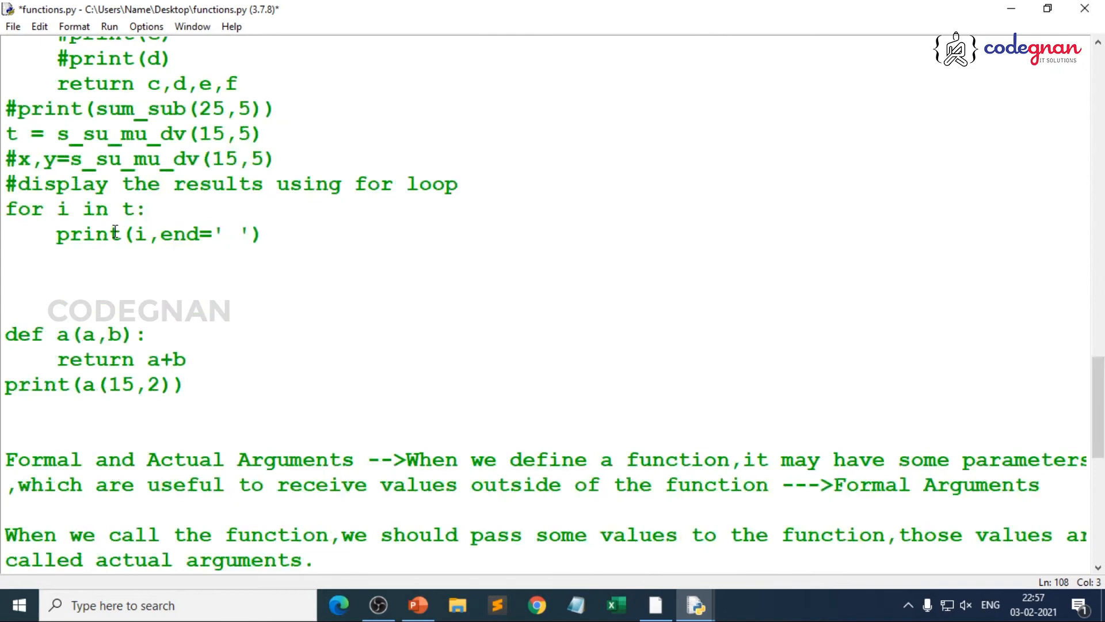
pyautogui.scroll(-3)
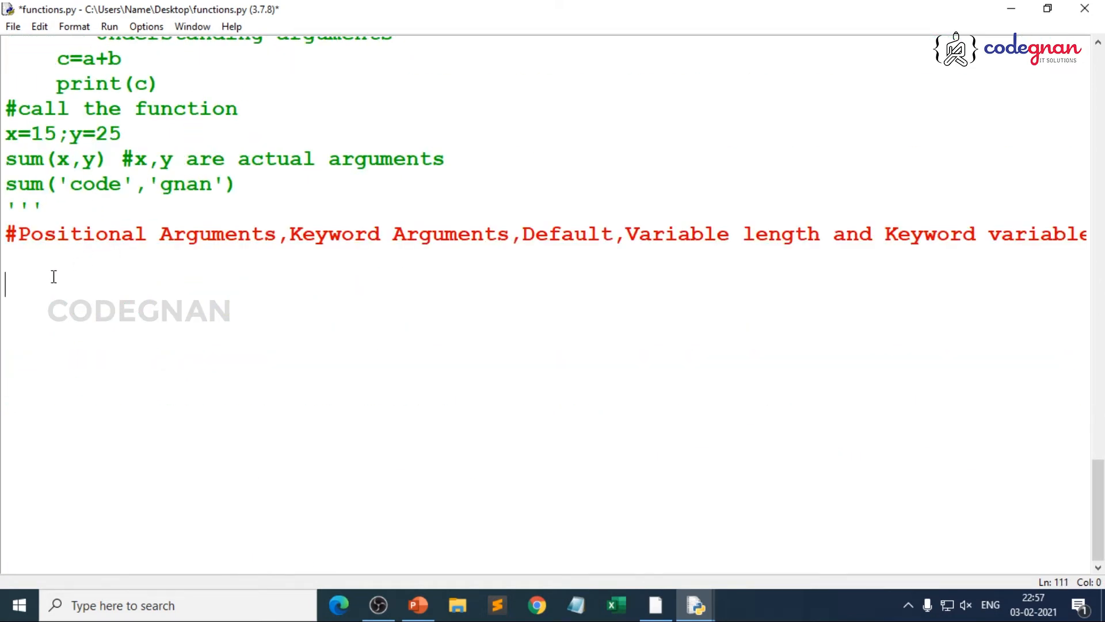
# - Write the comment '#Positional Arguments or Required Arguments -->correct positional order'
pyautogui.write('#Positional')
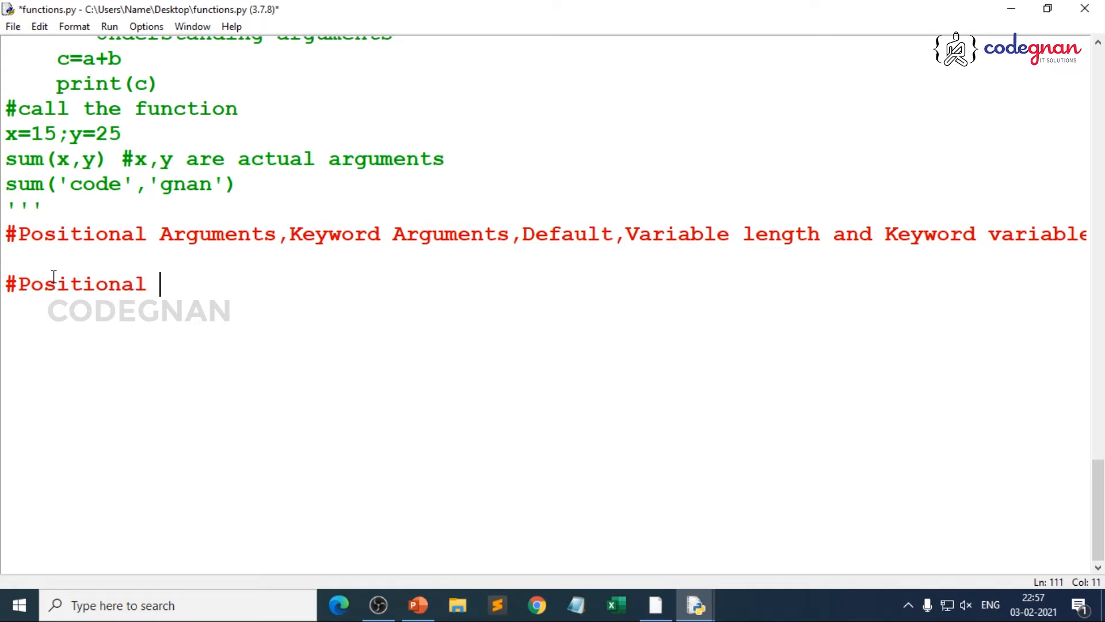
pyautogui.write('Argum,')
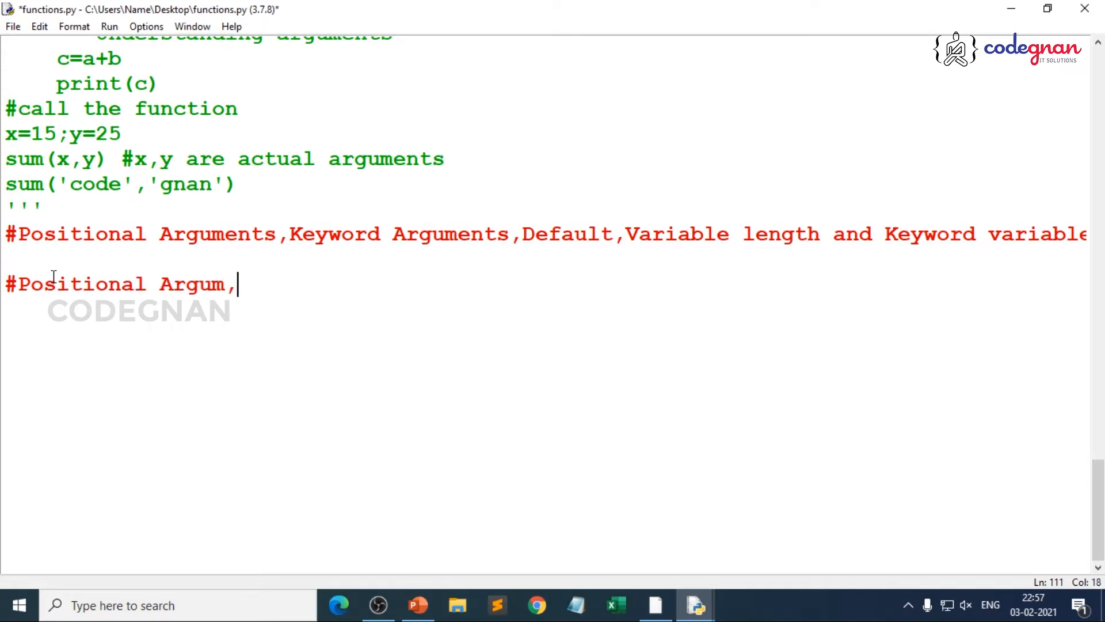
pyautogui.write('ents')
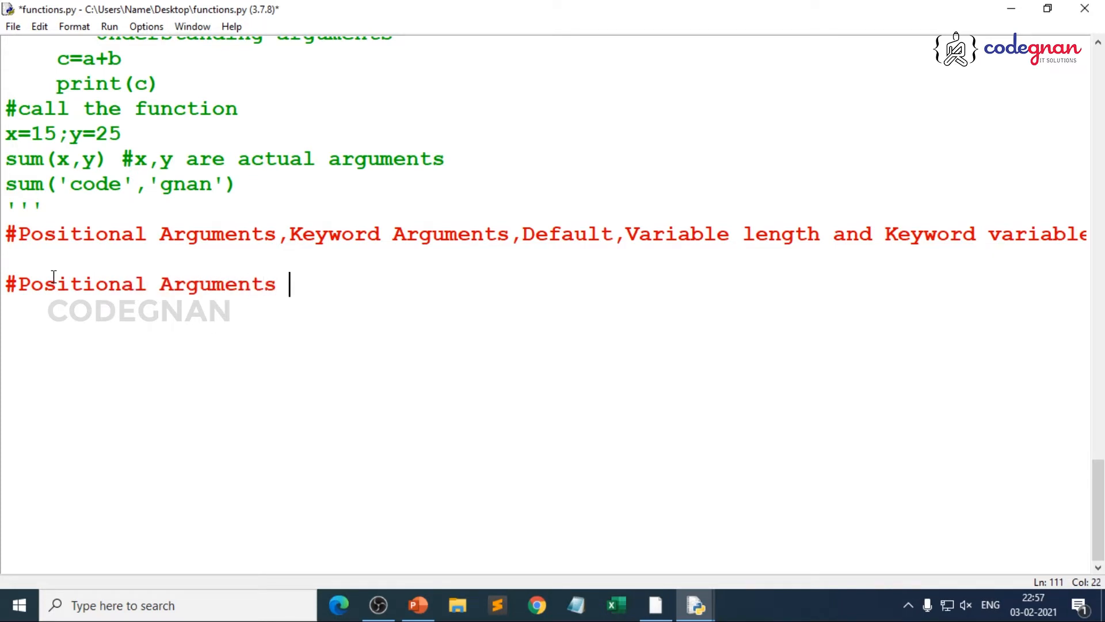
pyautogui.write('or Req')
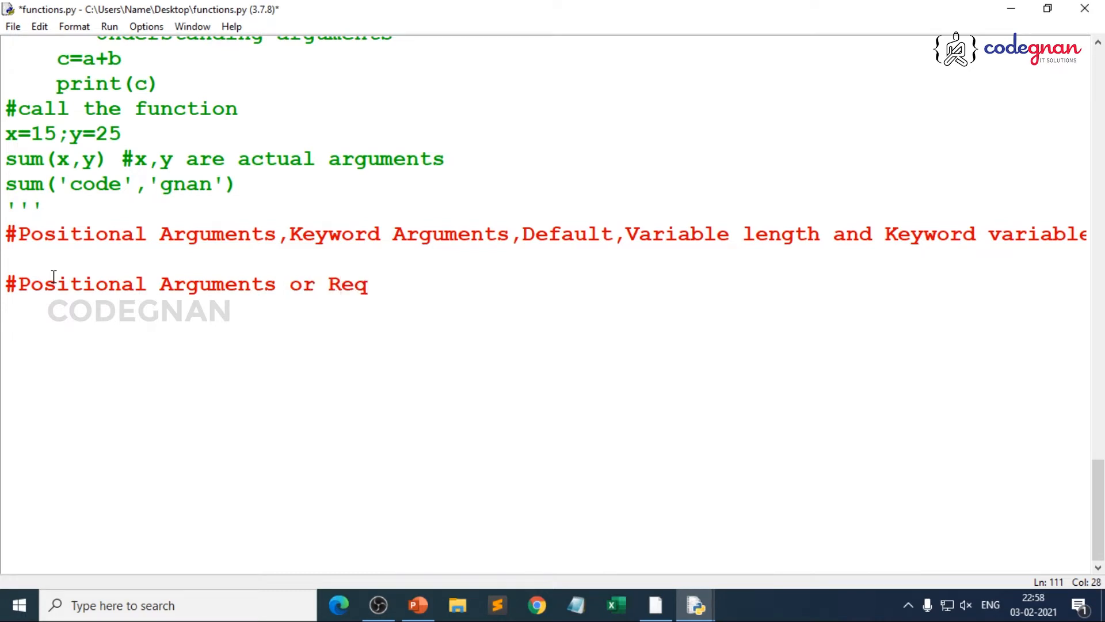
pyautogui.write('uired A')
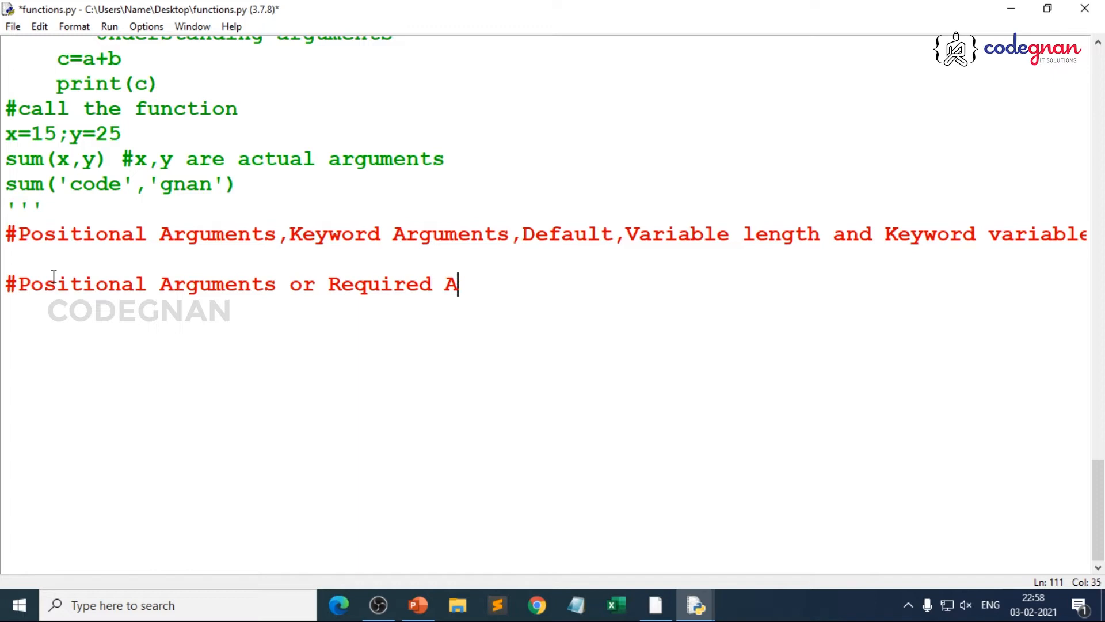
pyautogui.write('rguments')
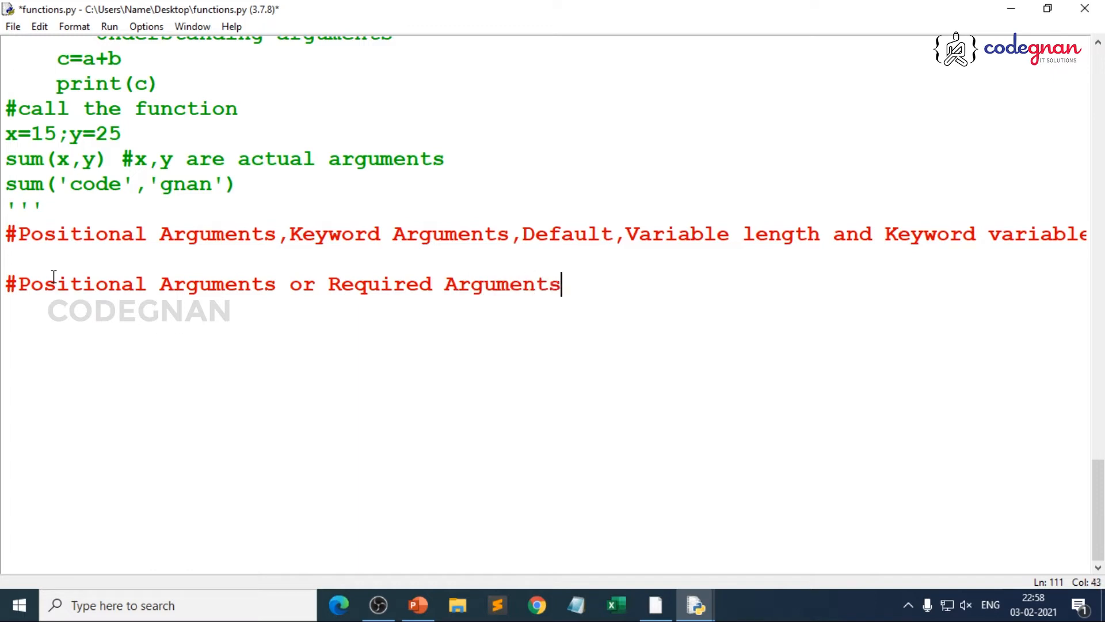
pyautogui.write('-->cor')
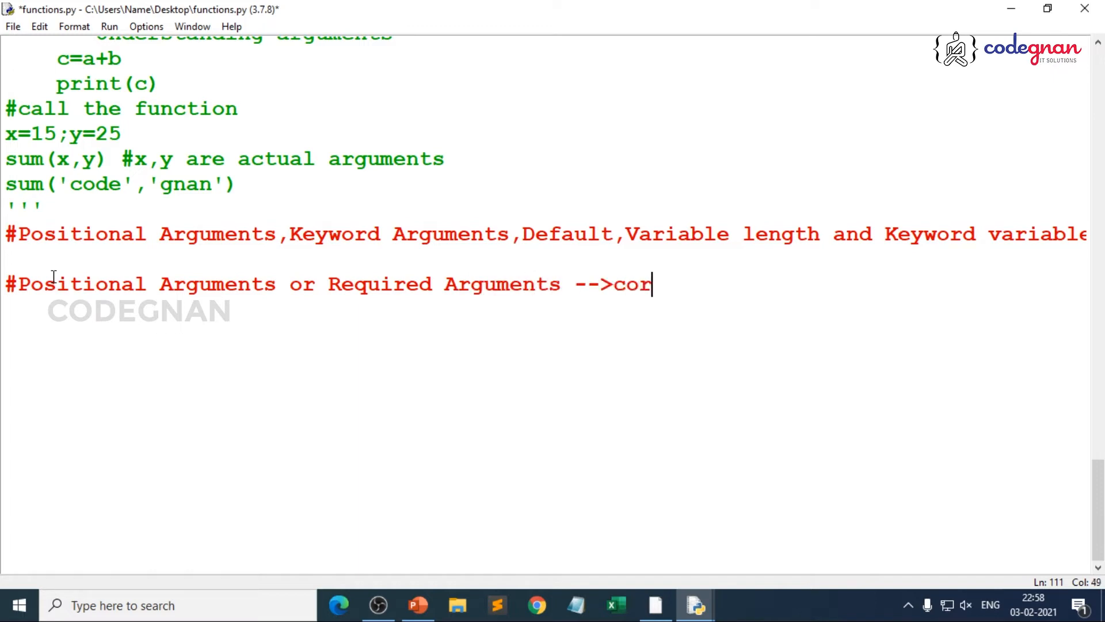
pyautogui.write('rect positiona')
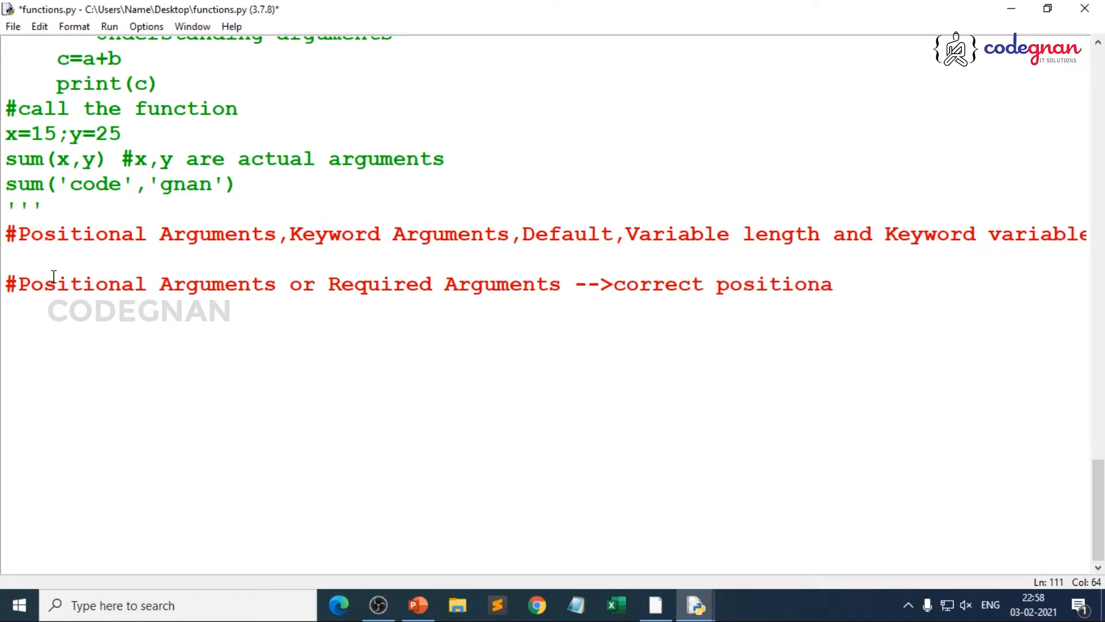
pyautogui.write('l order')
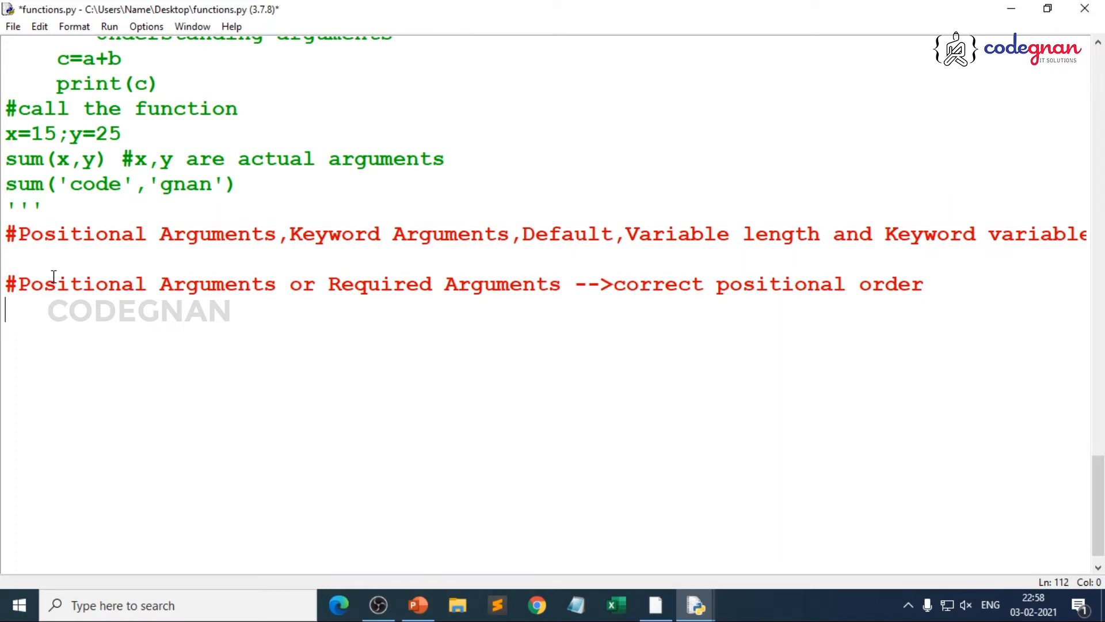
# - Start the function with the header line def it(s1,s2): and move into its body
pyautogui.write('def')
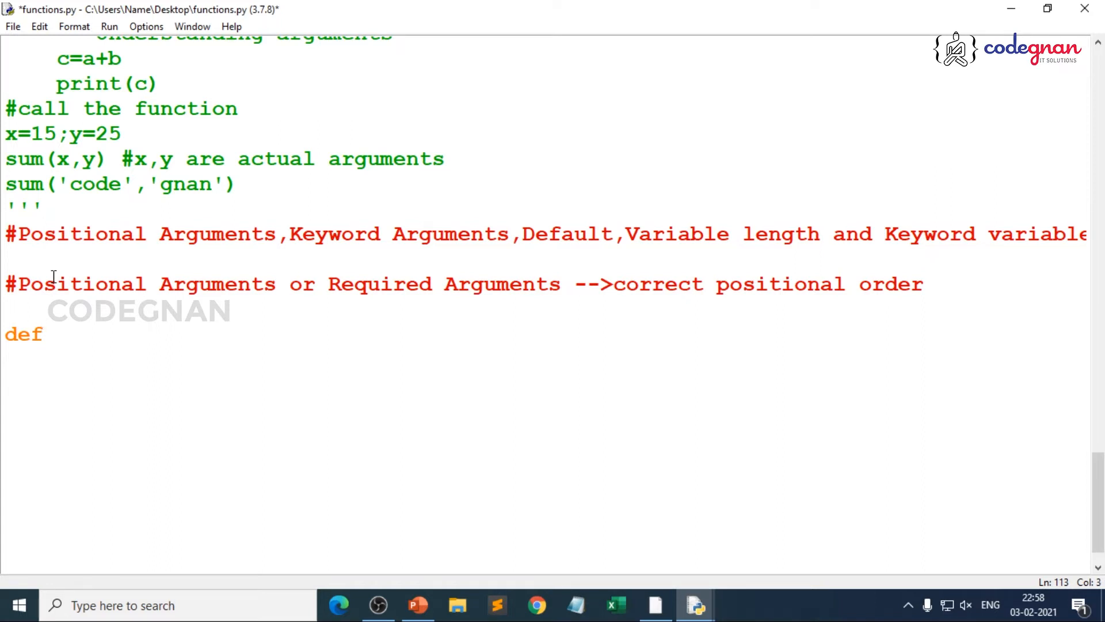
pyautogui.write('it')
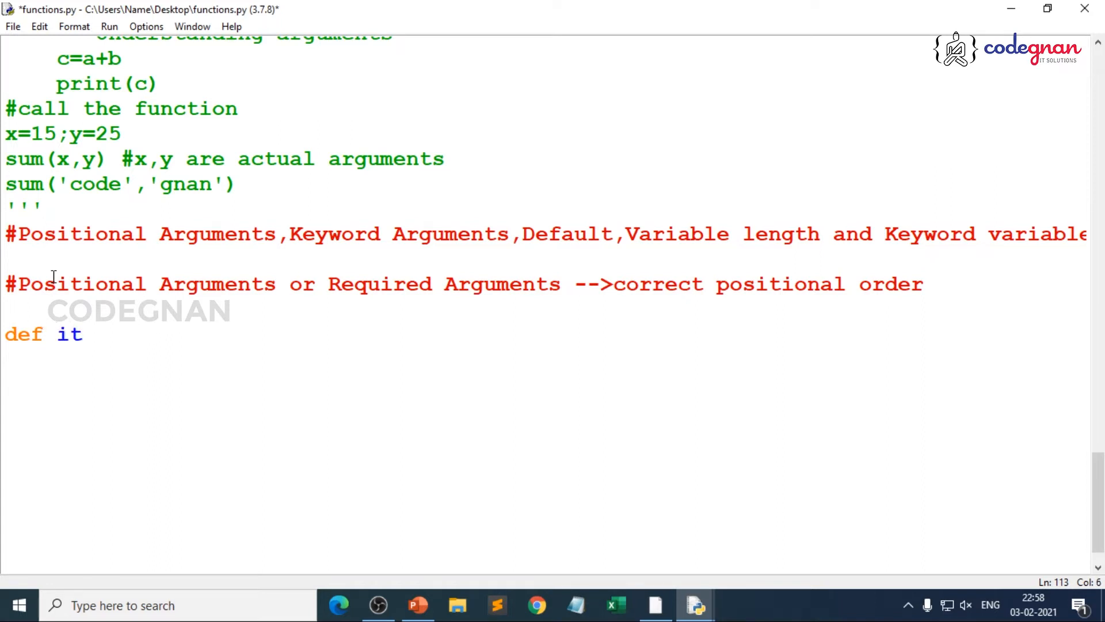
pyautogui.write('(')
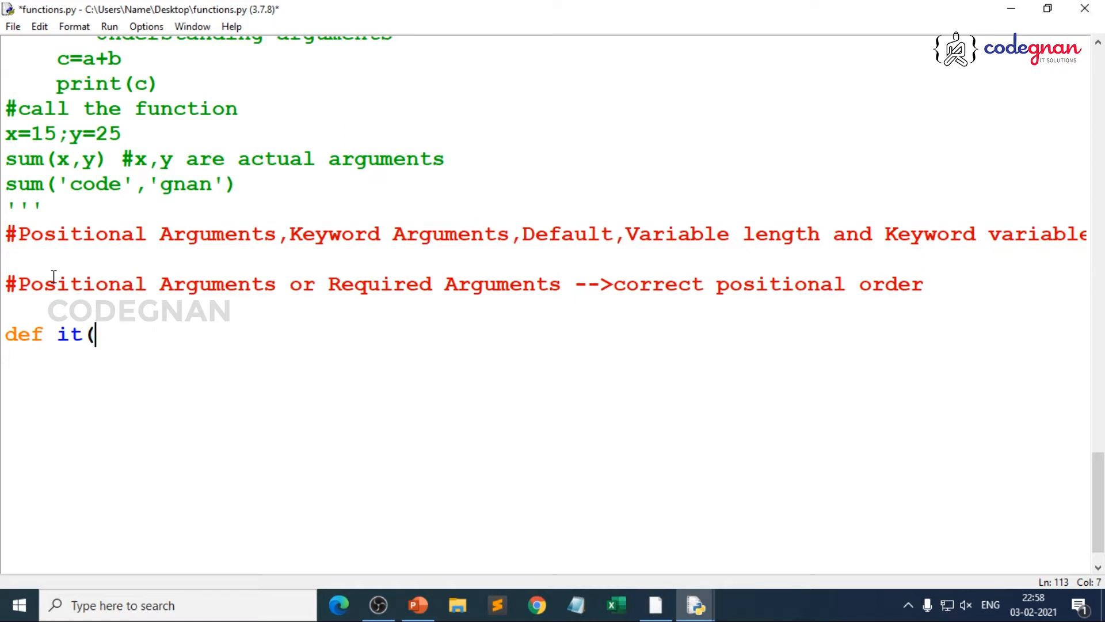
pyautogui.write('s1')
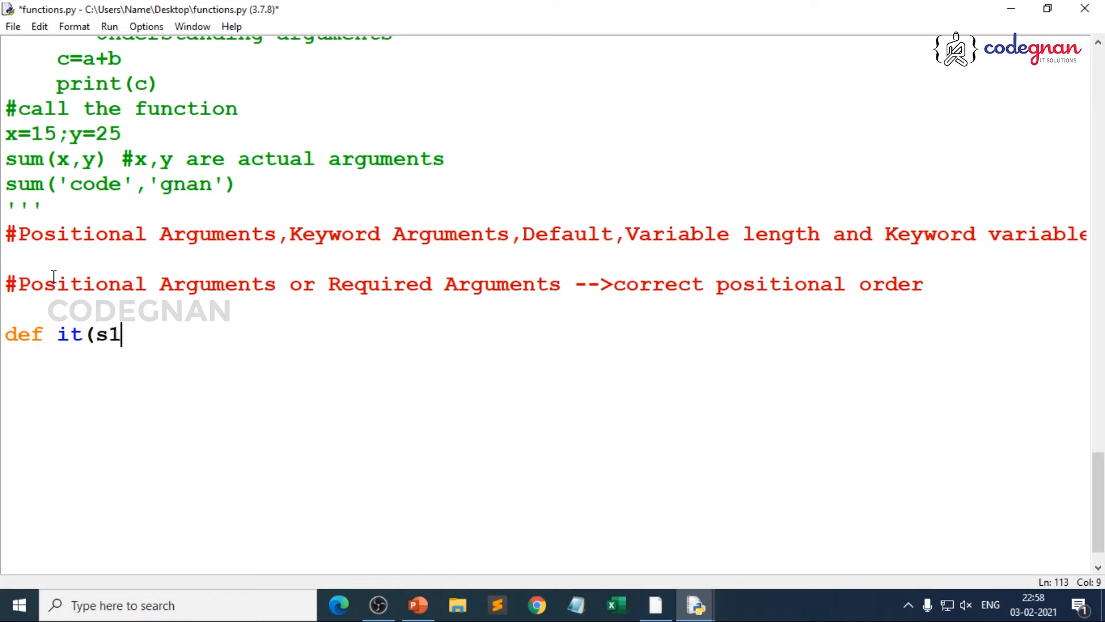
pyautogui.write(',s2')
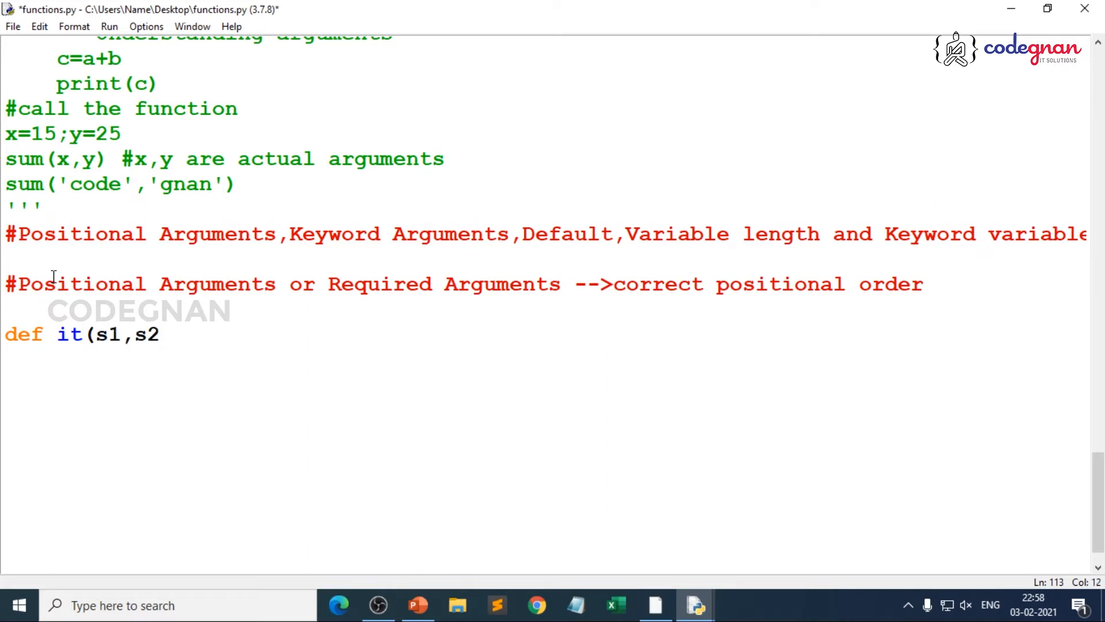
pyautogui.write('):')
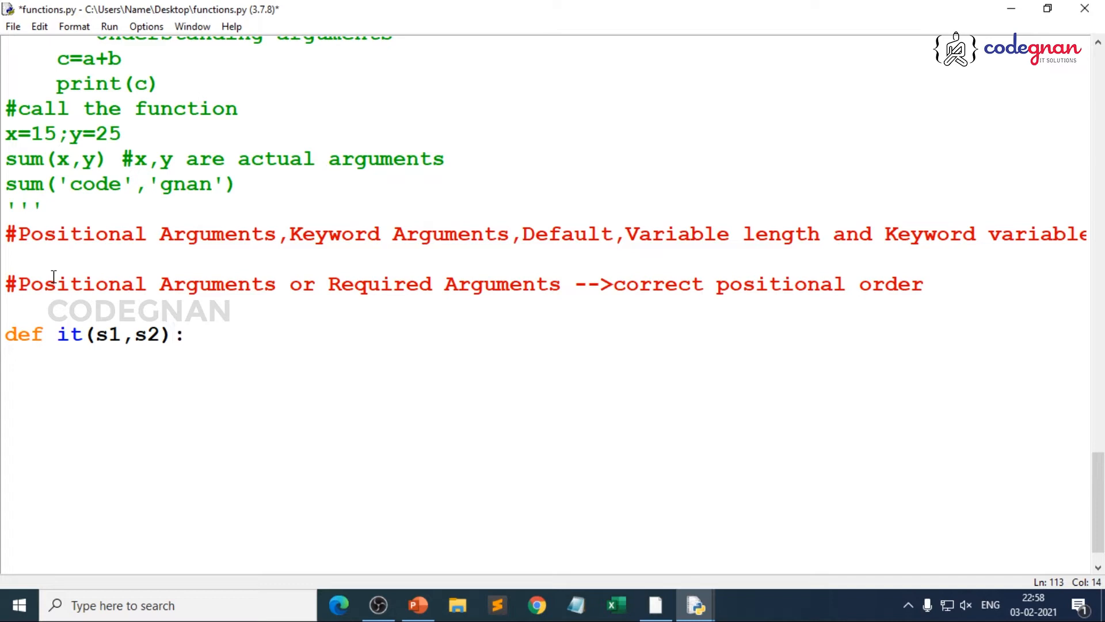
pyautogui.press('Enter')
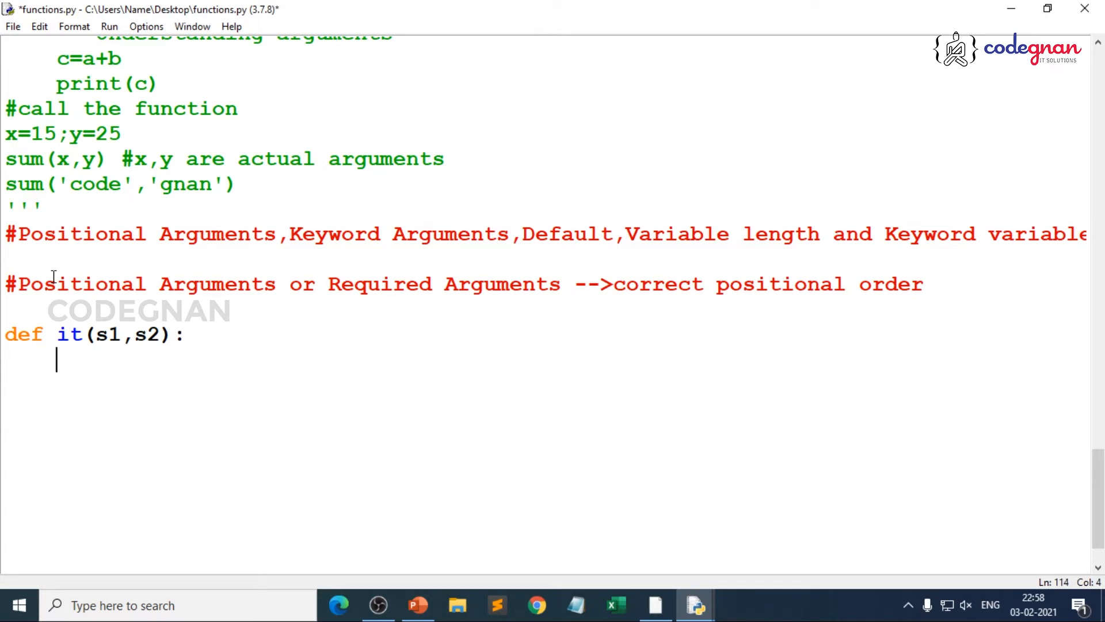
# - Give the function the docstring """Positional Arguments demo"""
pyautogui.write('""')
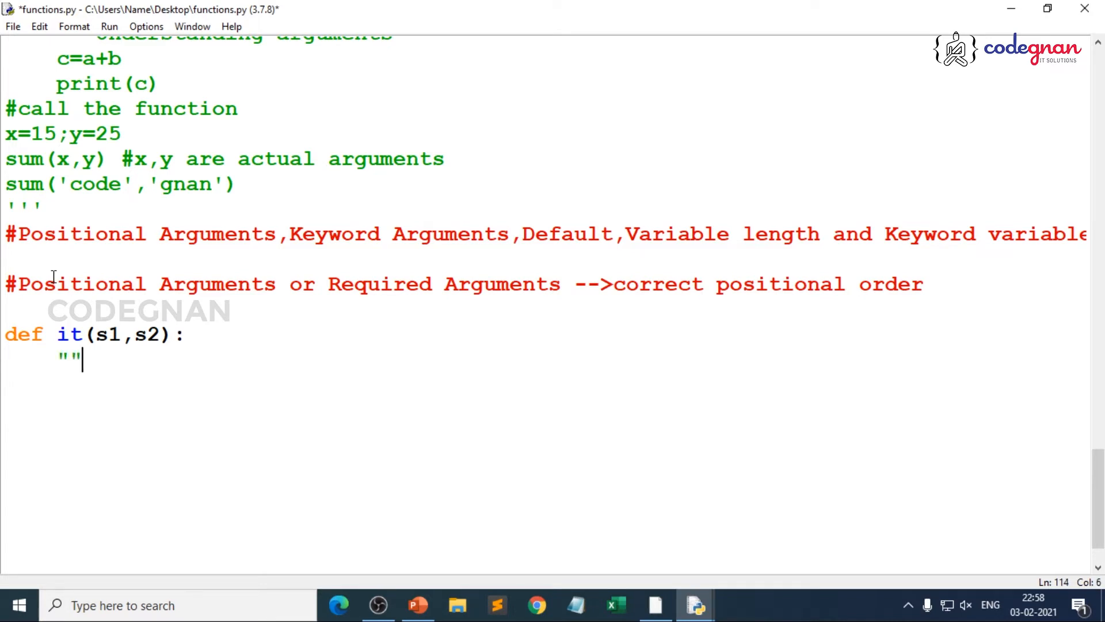
pyautogui.write('""Posi')
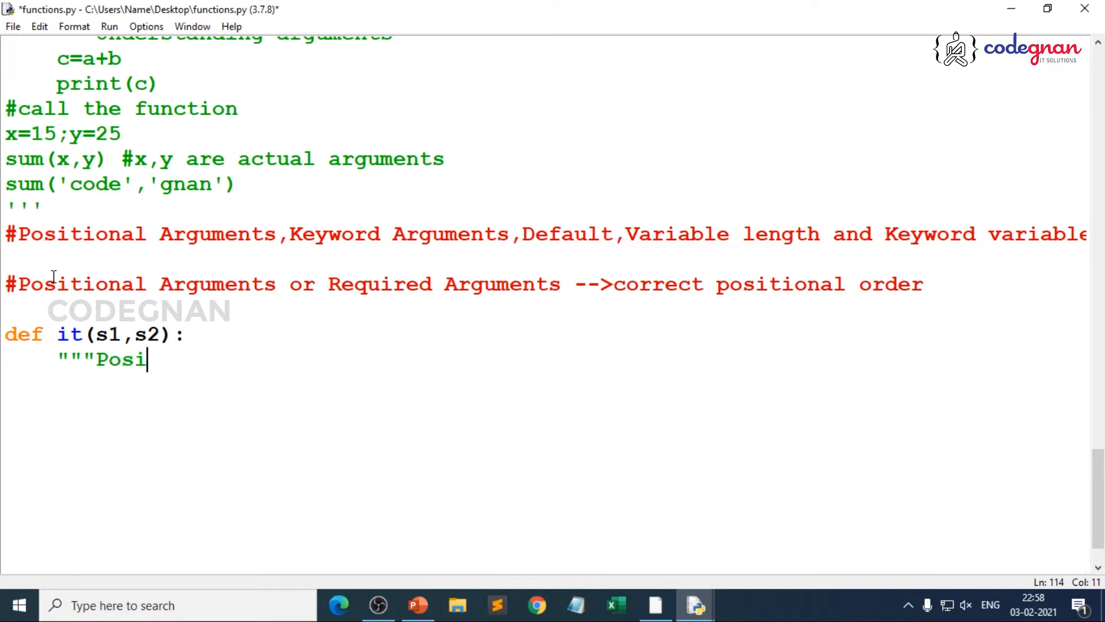
pyautogui.write('tional')
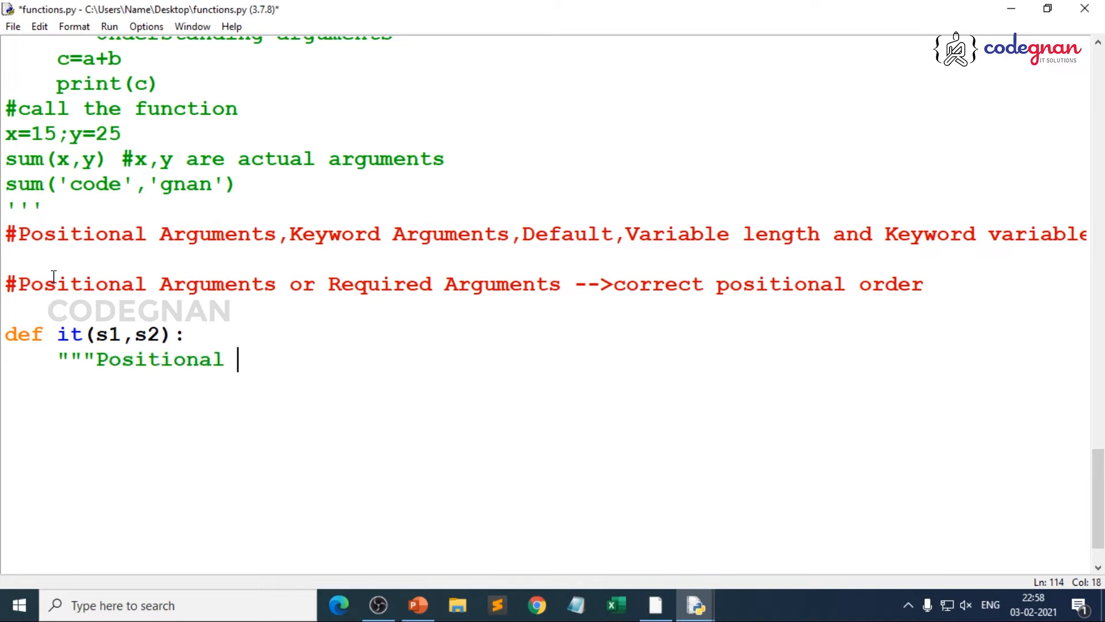
pyautogui.write('Arguents demo')
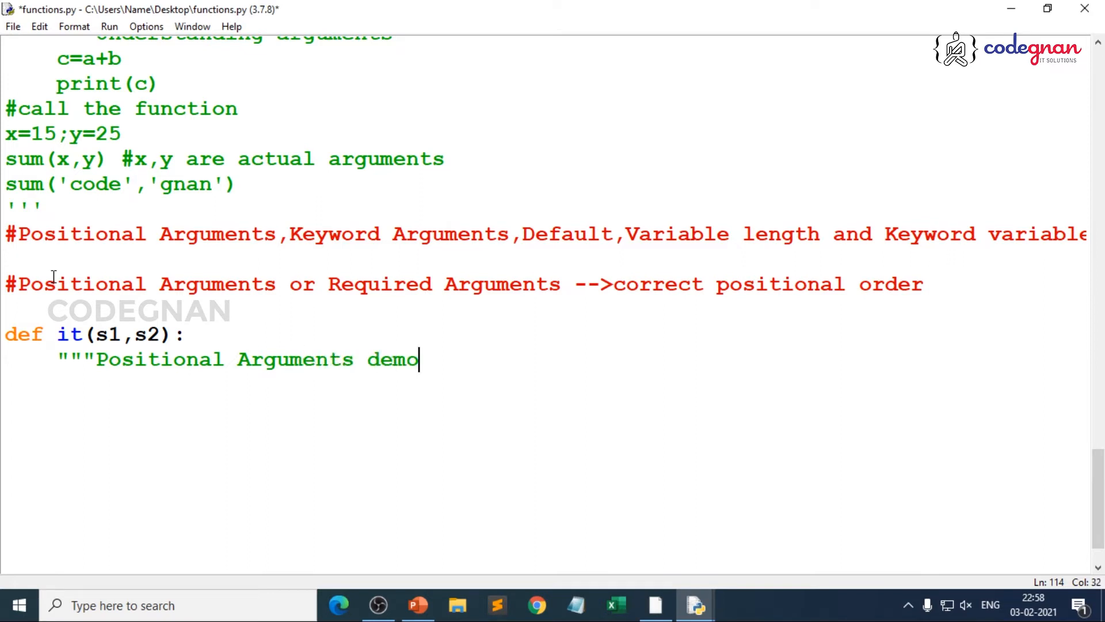
pyautogui.write('"""')
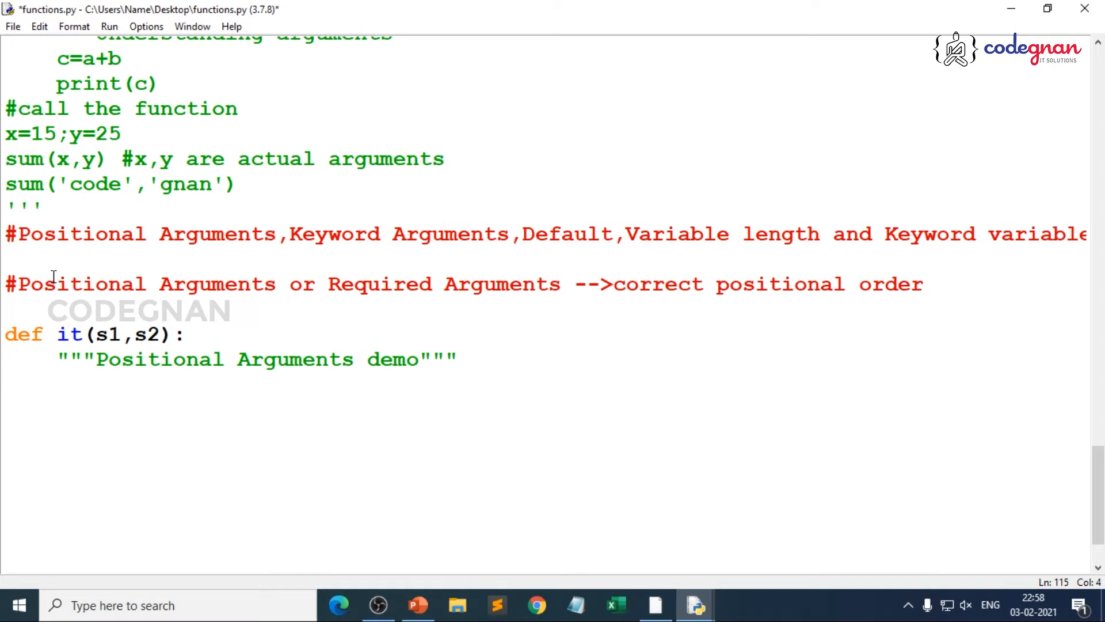
# - Concatenate the two parameters with the line s3=s1+s2
pyautogui.write('s3=')
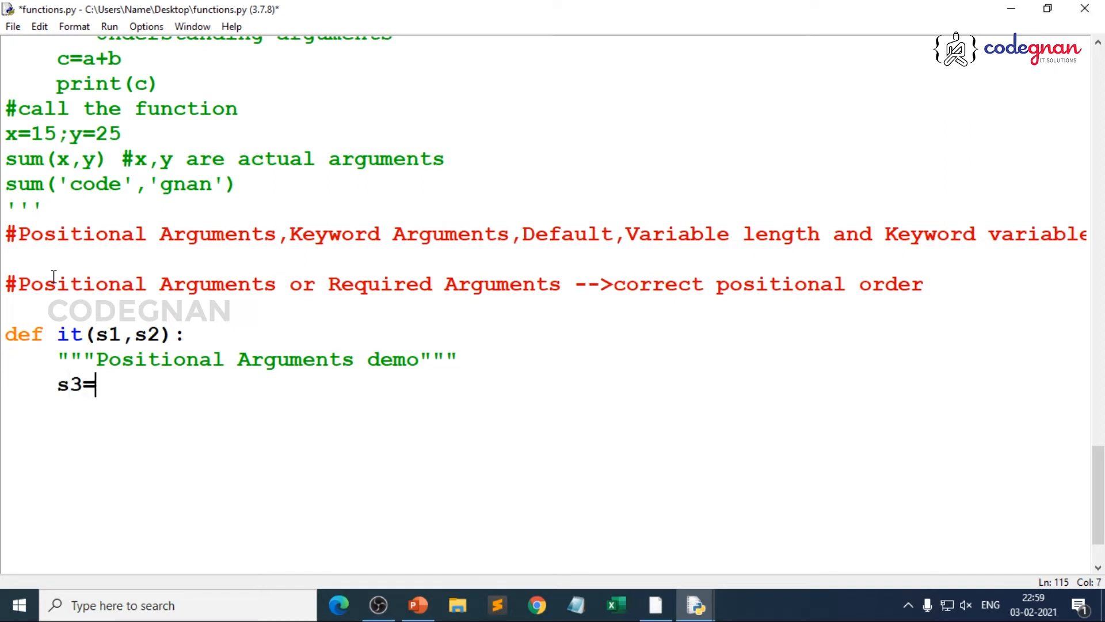
pyautogui.write('s1+')
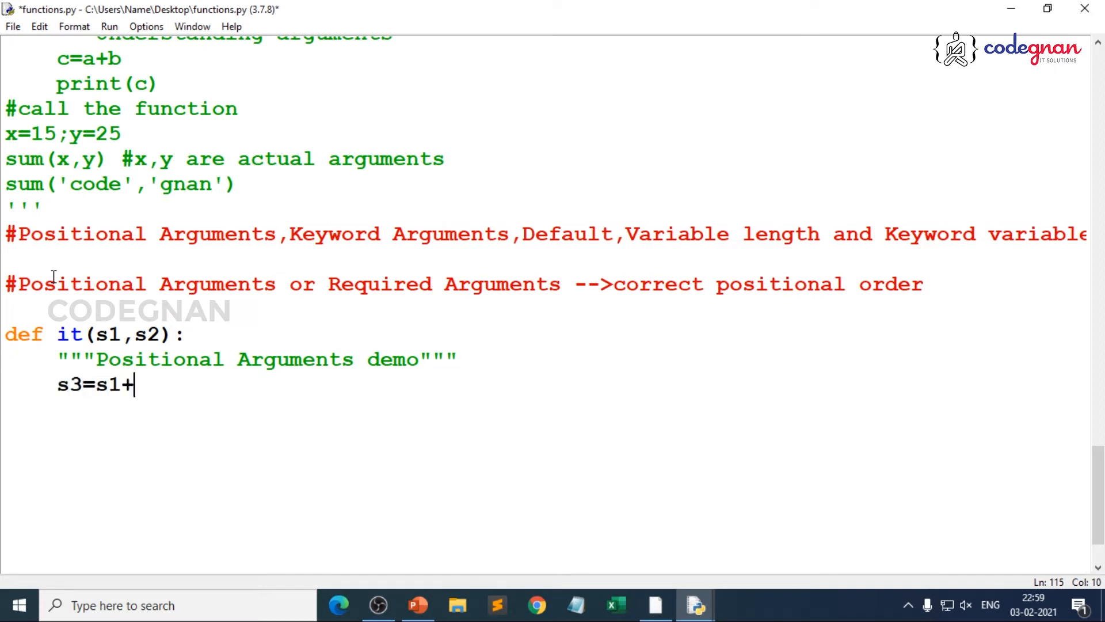
pyautogui.write('s2')
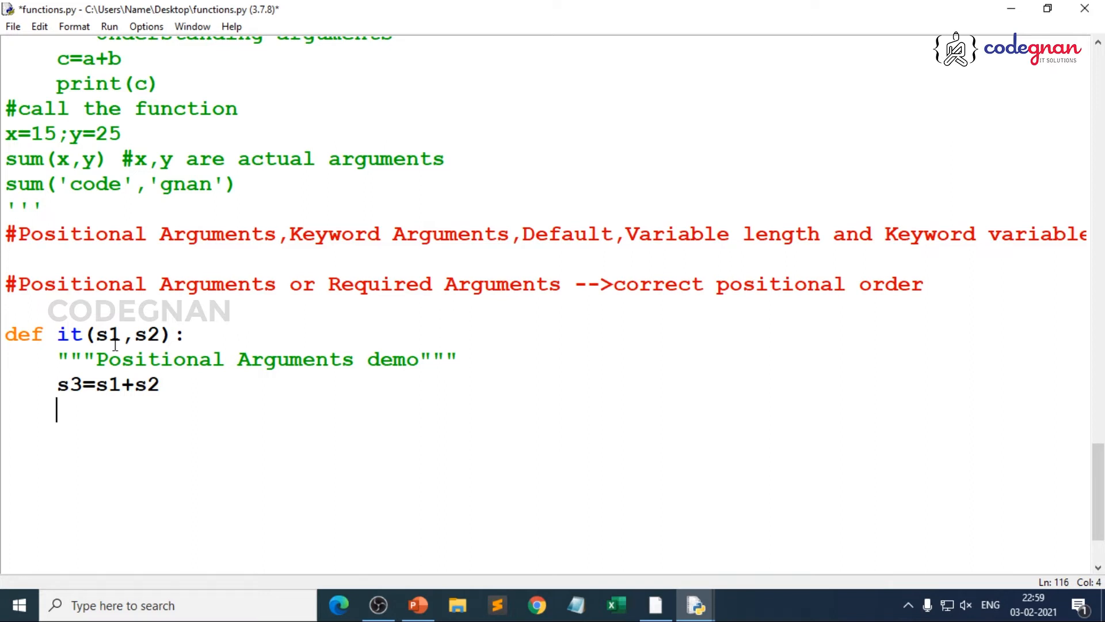
# - Add print("Total String:"+s3) to output the joined string
pyautogui.write('p')
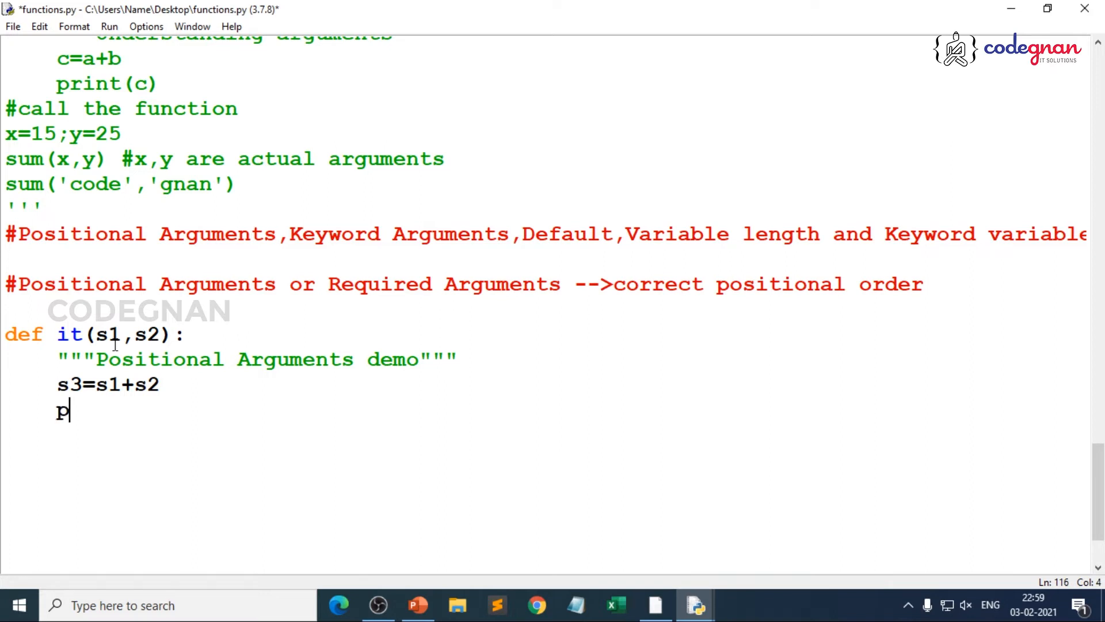
pyautogui.write('rint(')
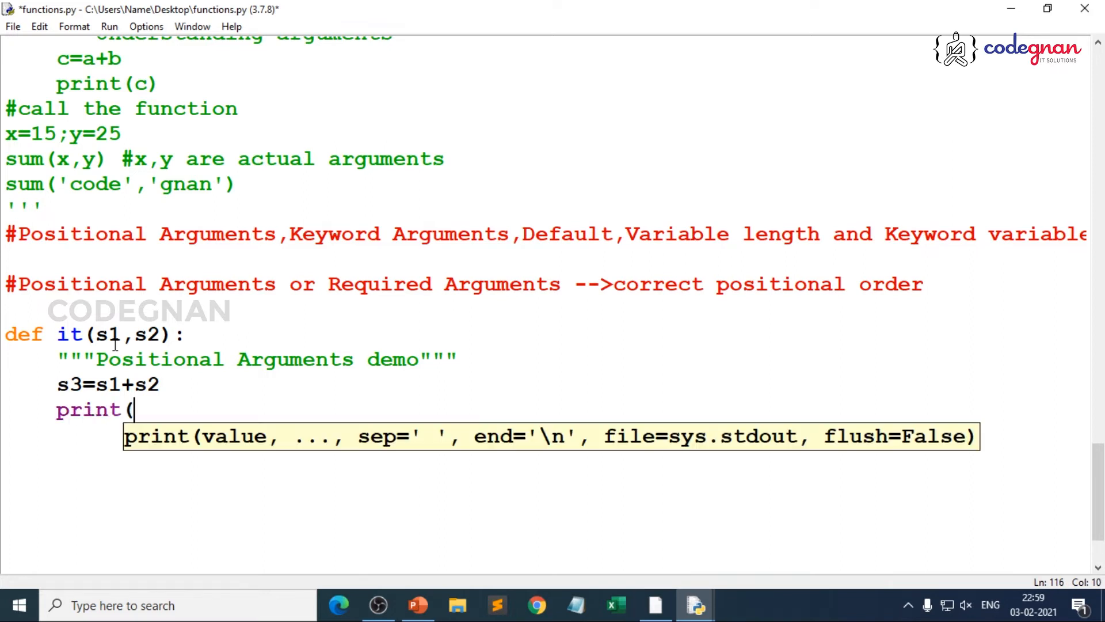
pyautogui.write('"')
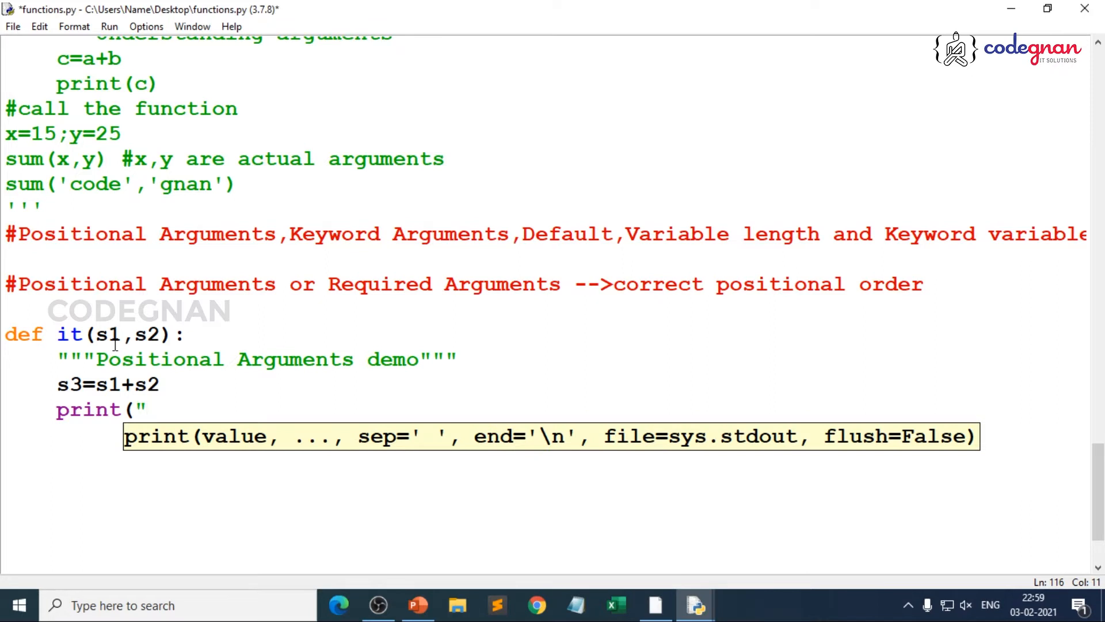
pyautogui.write('Total')
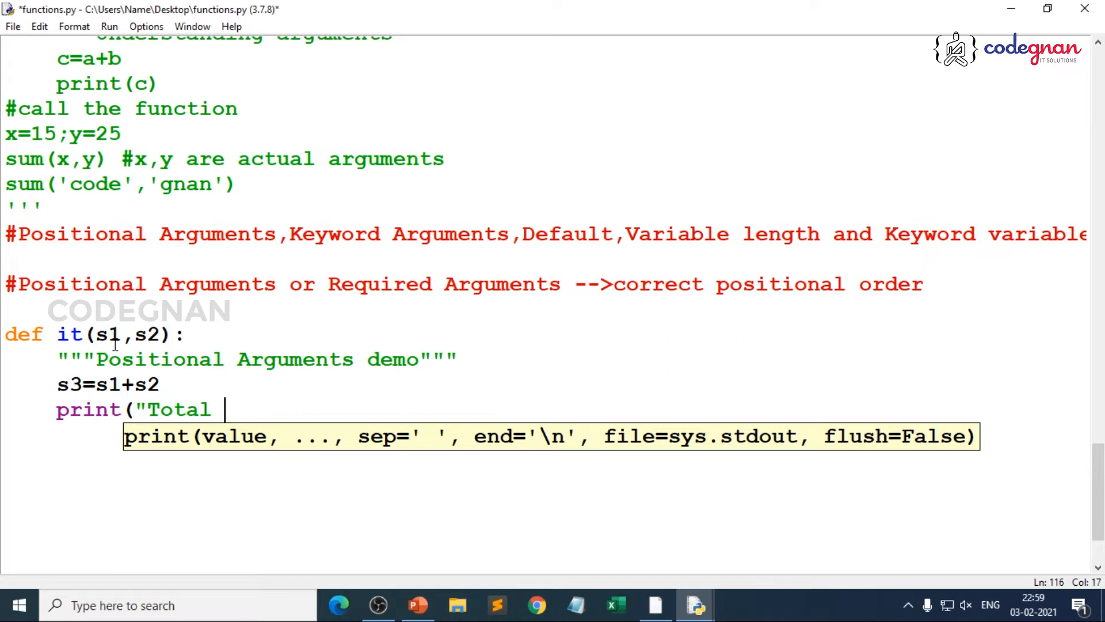
pyautogui.write('String')
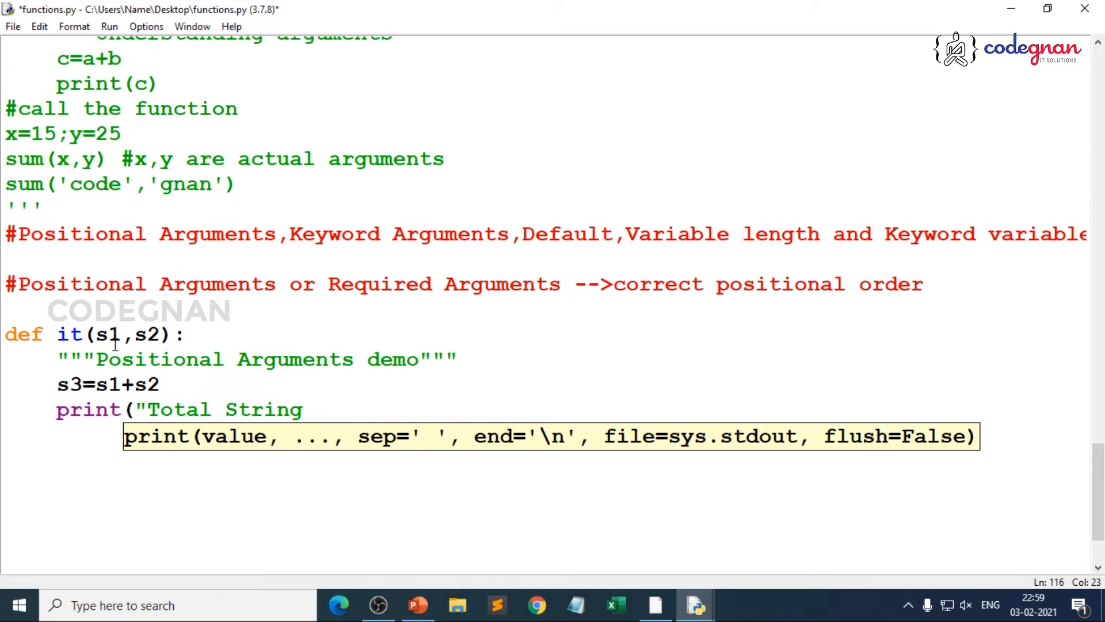
pyautogui.write(':')
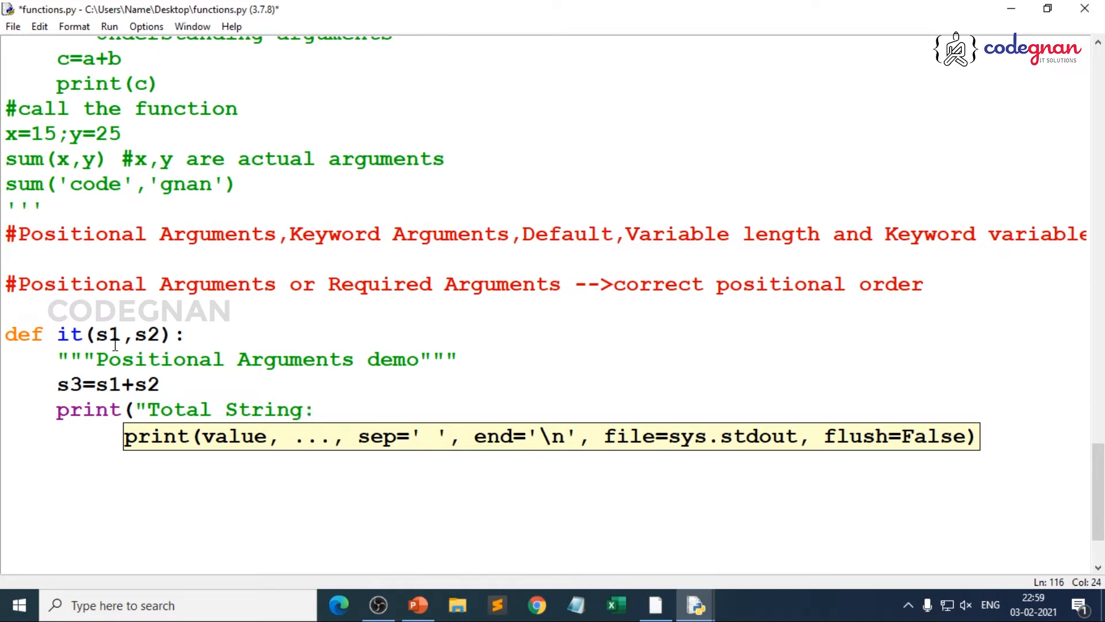
pyautogui.write('"')
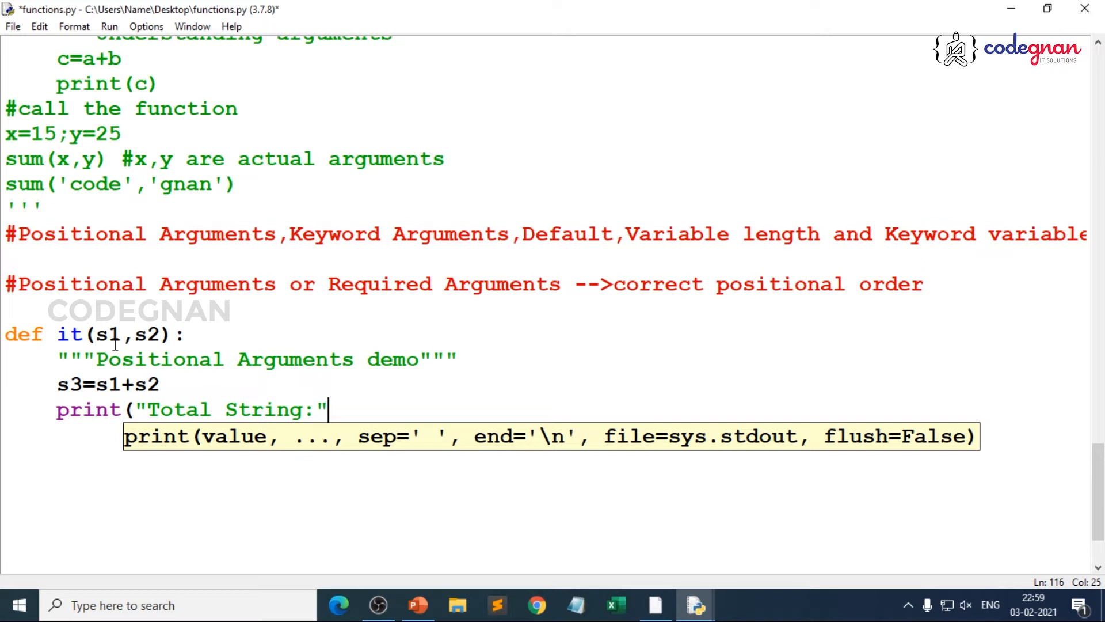
pyautogui.write('+s3')
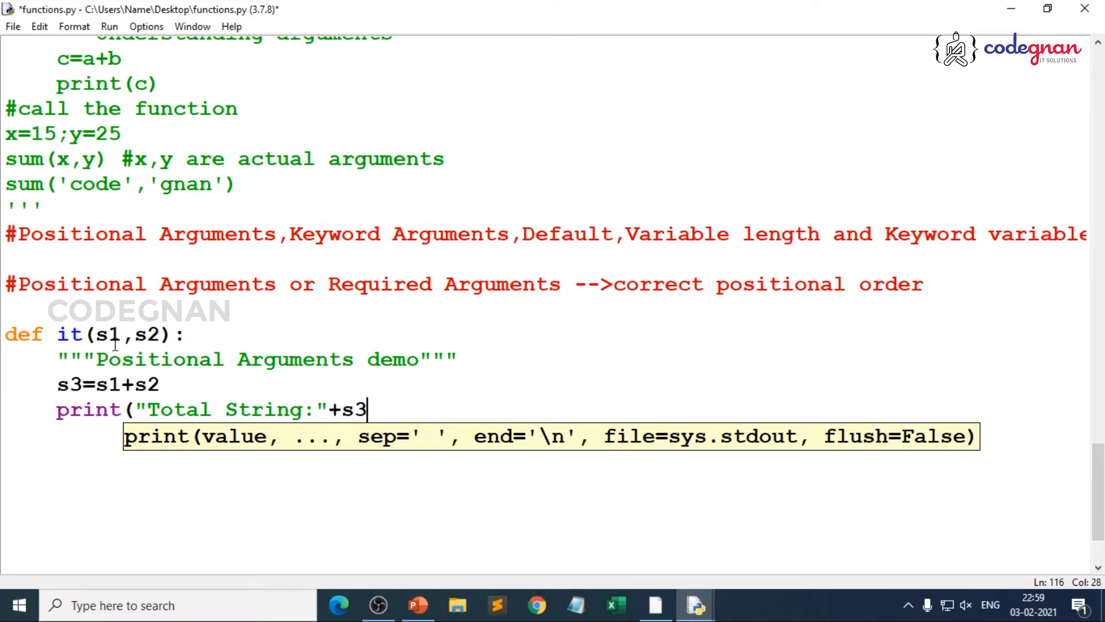
pyautogui.write(')')
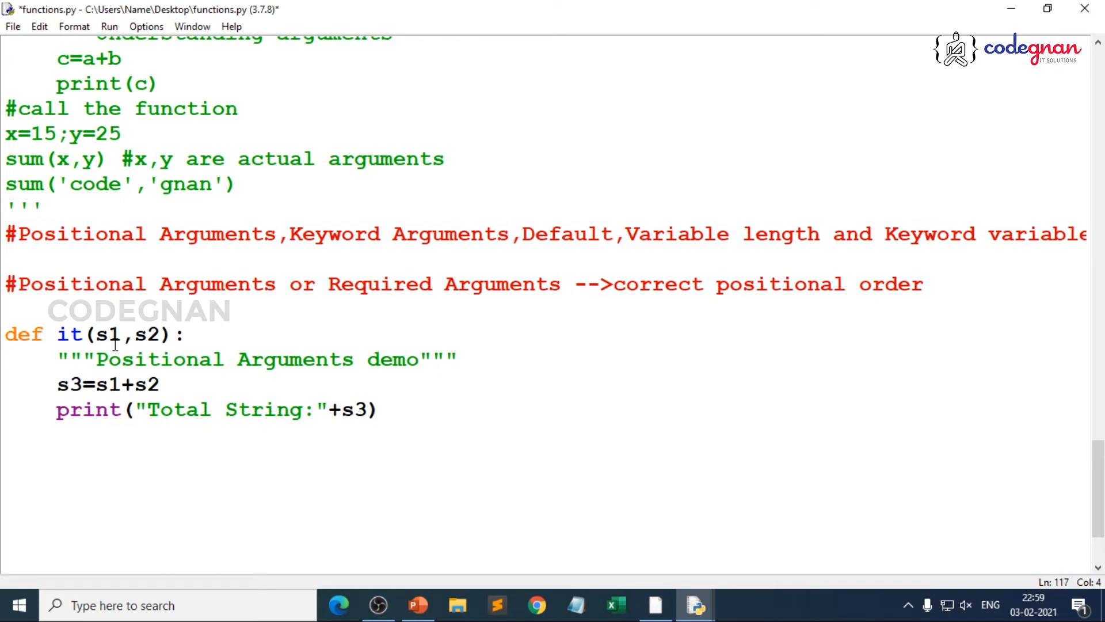
# - Add the comment '#call it() and pass 2 strings' below the definition
pyautogui.write('#c')
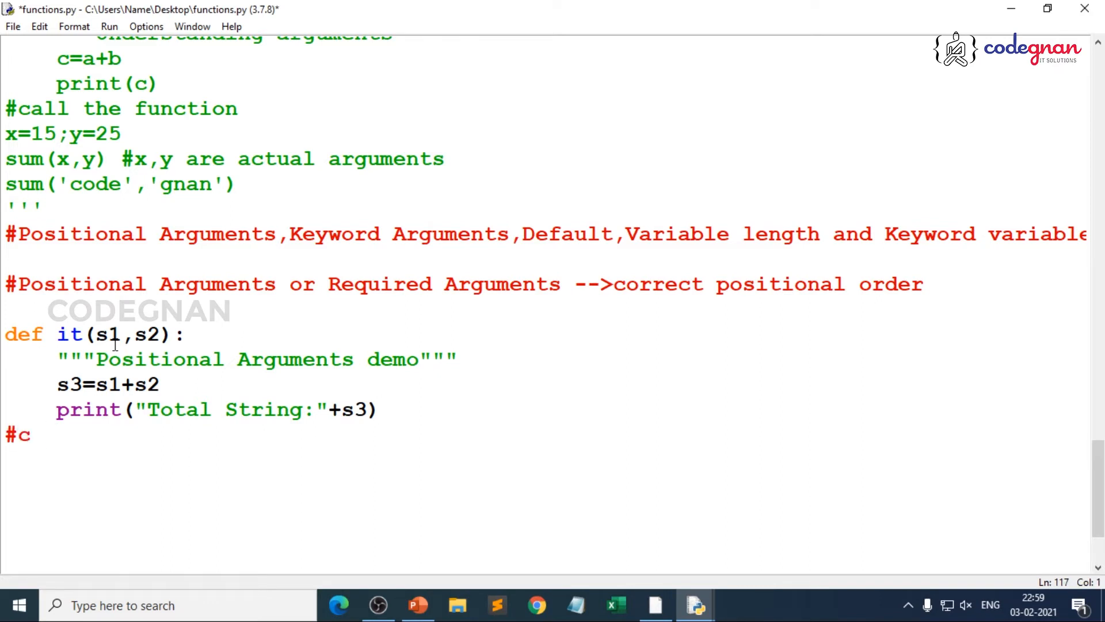
pyautogui.write('all it')
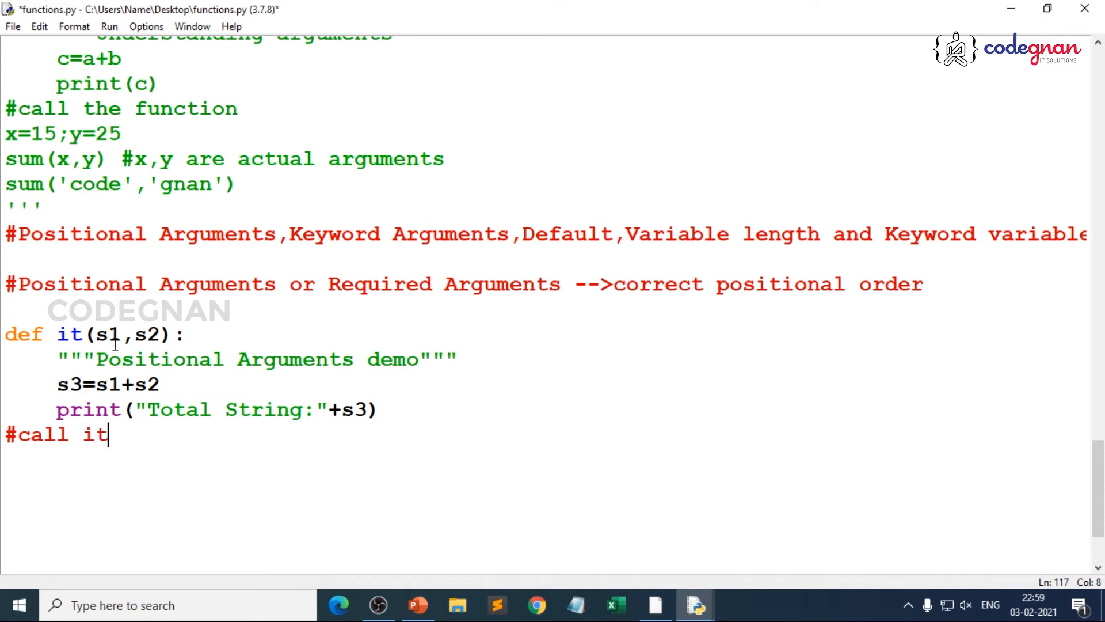
pyautogui.write('() and pass')
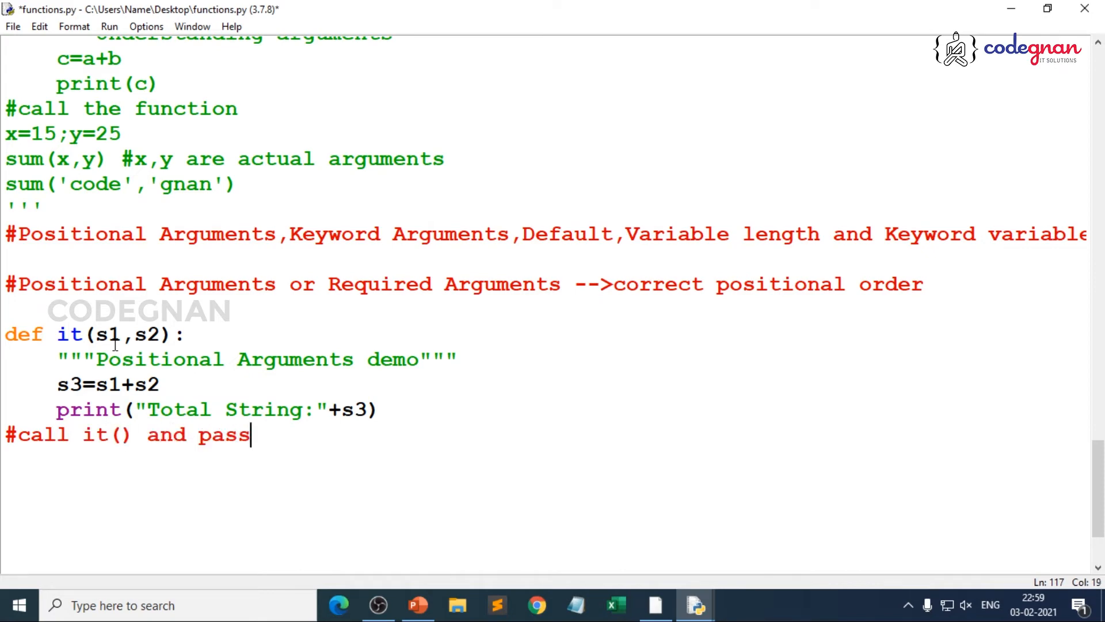
pyautogui.write('2')
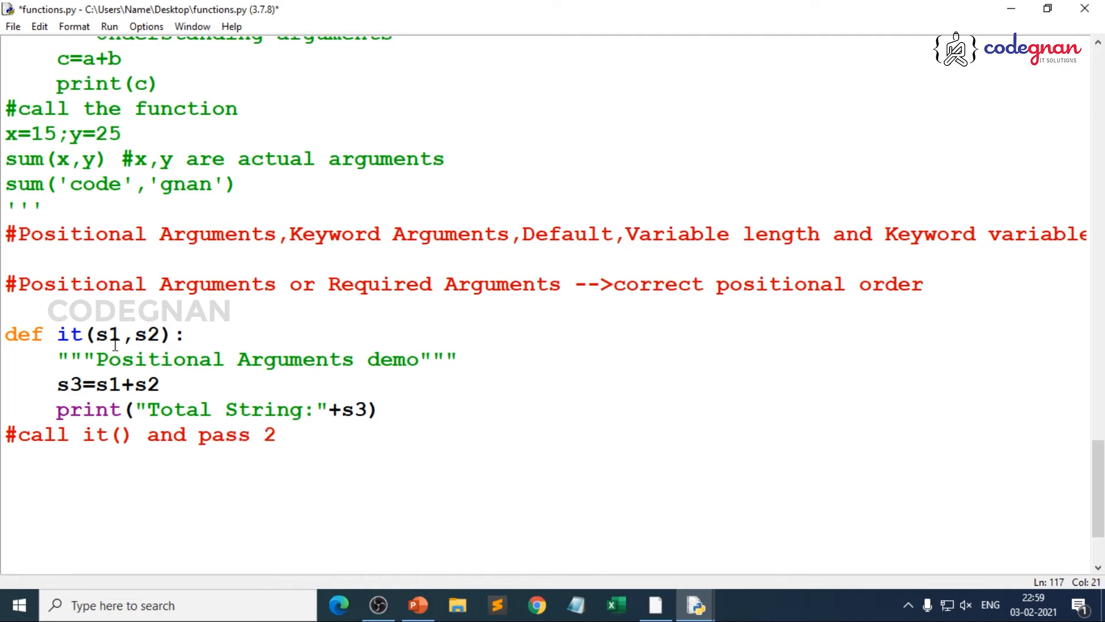
pyautogui.write('str')
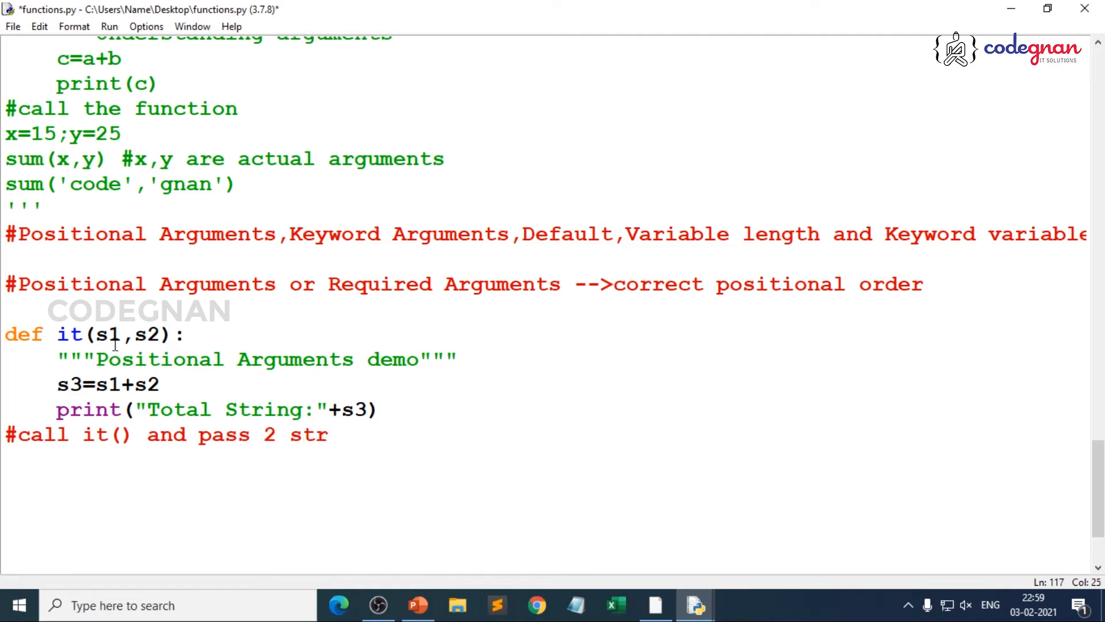
pyautogui.write('ings')
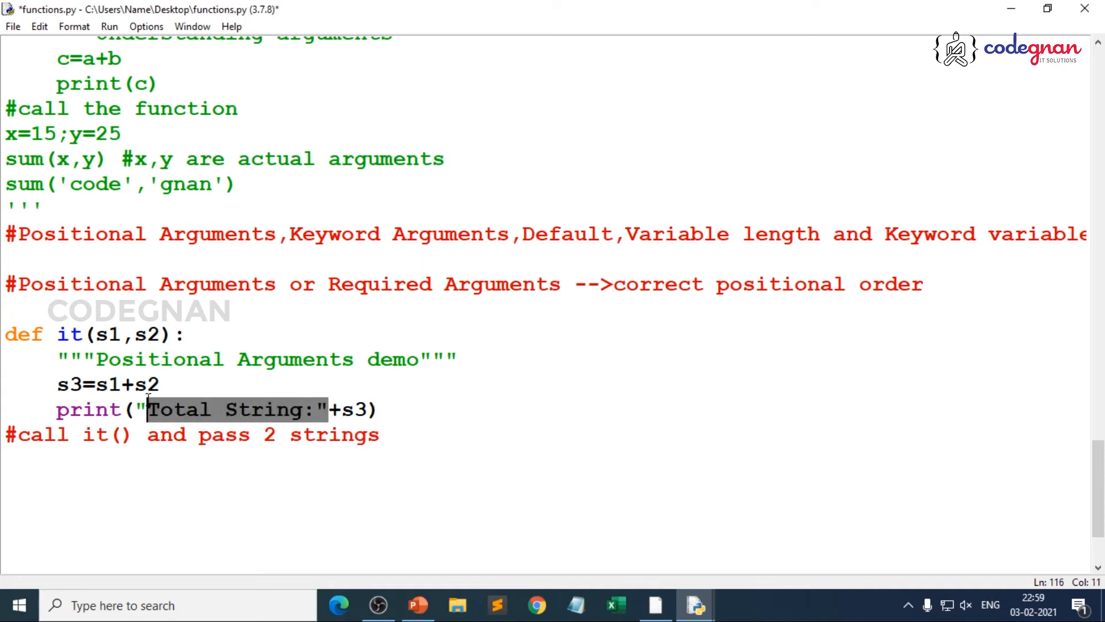
# - Write the call it("Saketh","Vijayawada") with two string arguments
pyautogui.click(380, 435)
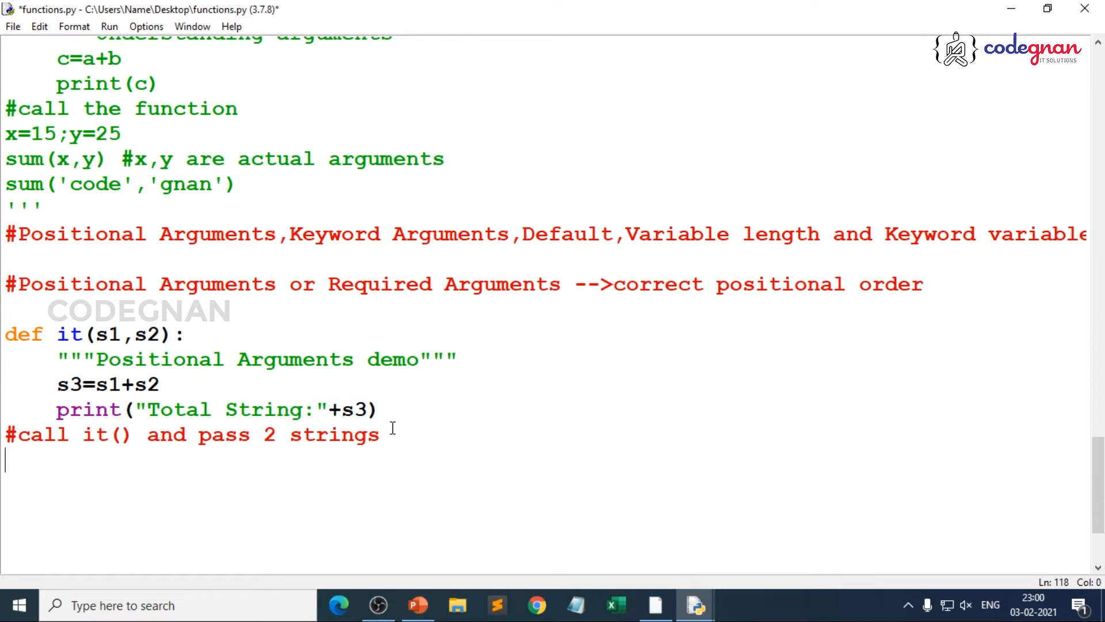
pyautogui.write('it(')
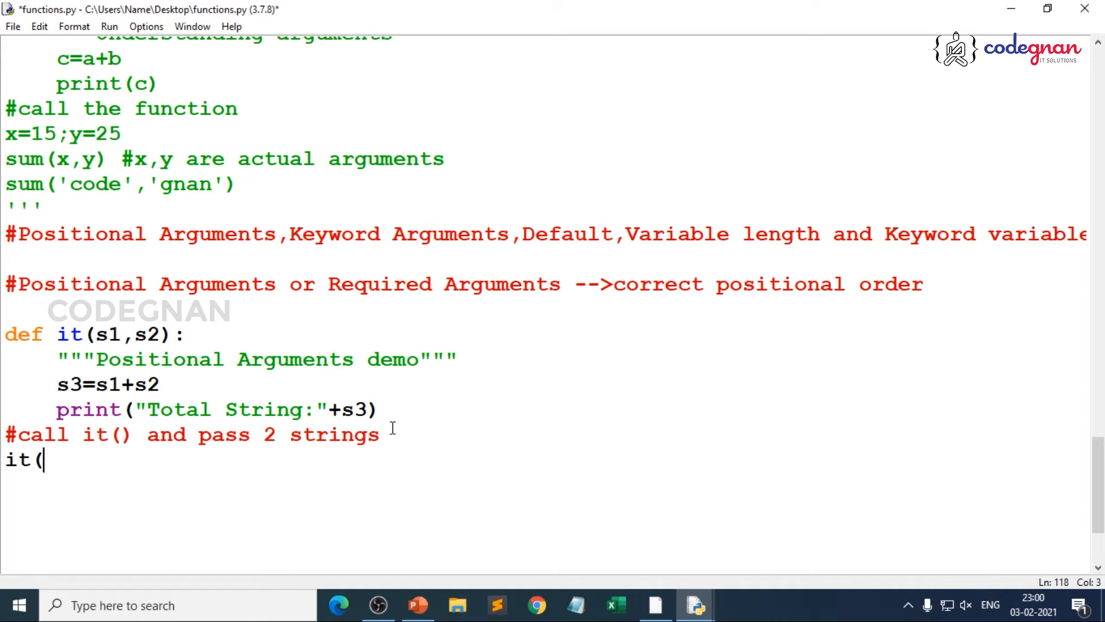
pyautogui.write('"Sak')
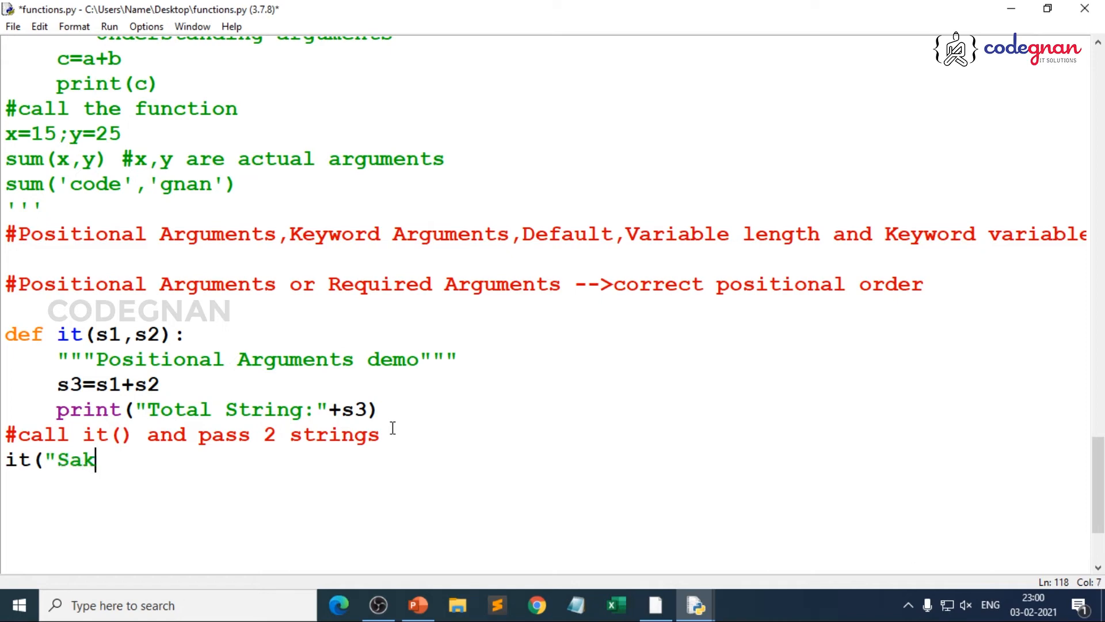
pyautogui.write('eth",')
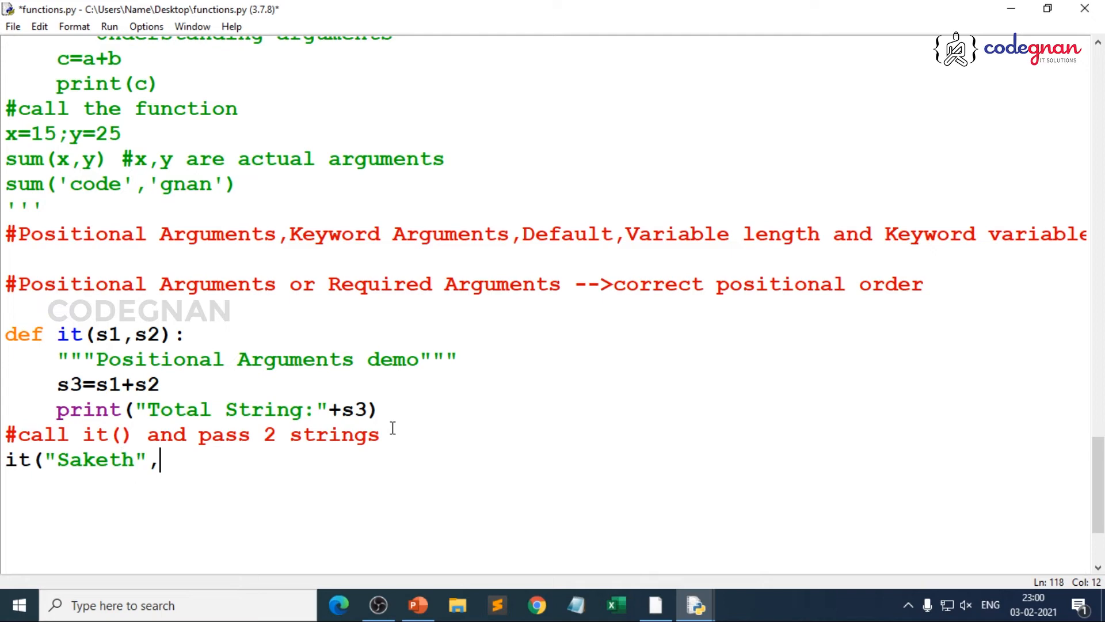
pyautogui.write('"Vijaya')
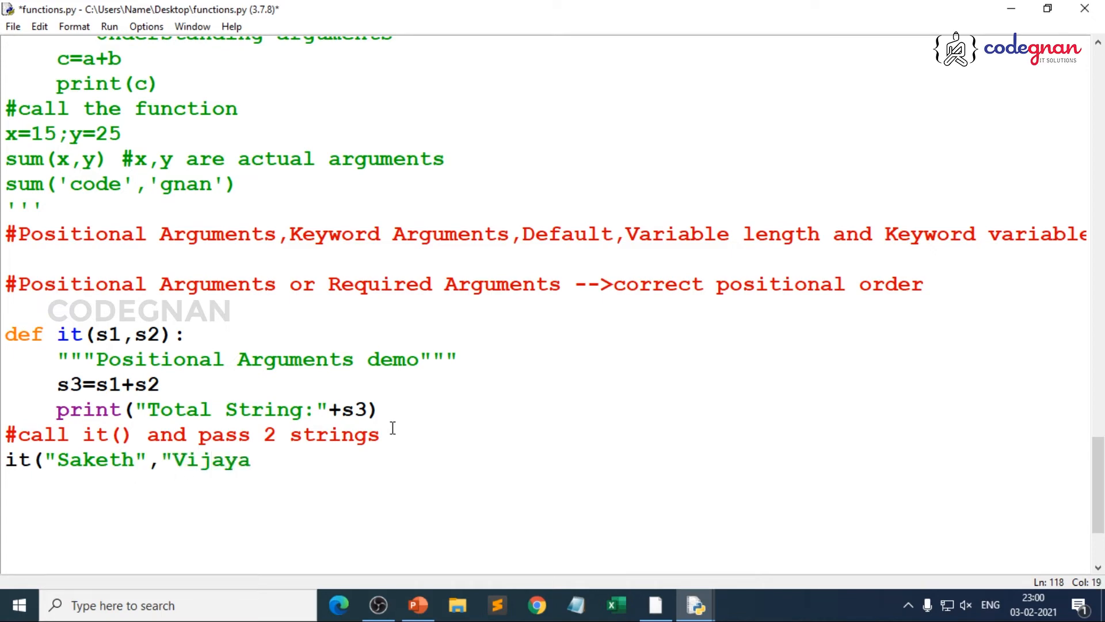
pyautogui.write('wada"')
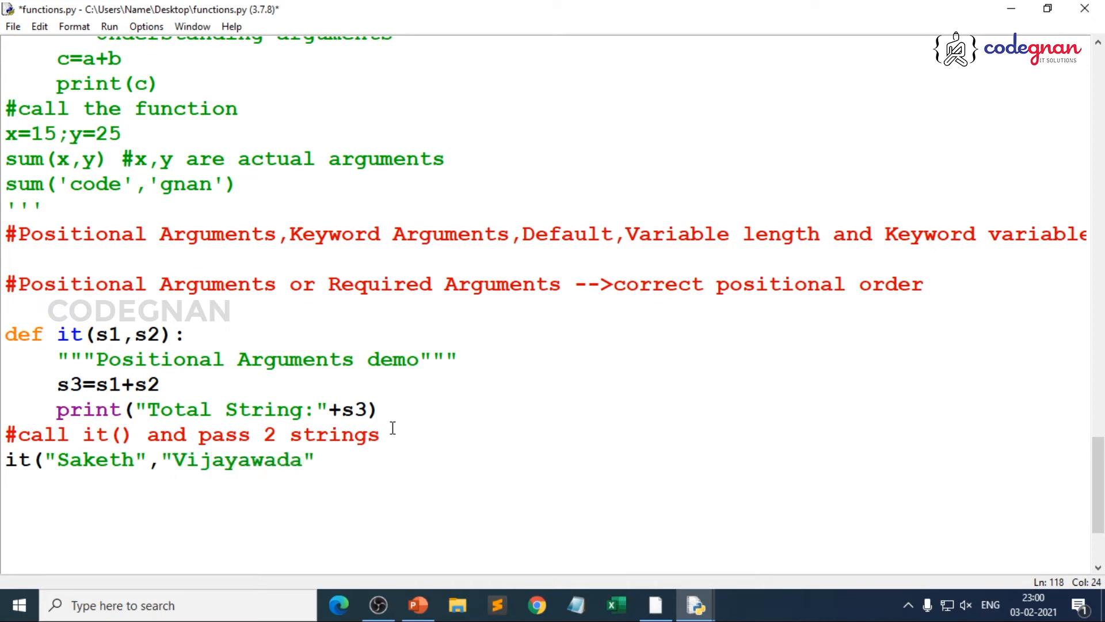
pyautogui.write(')')
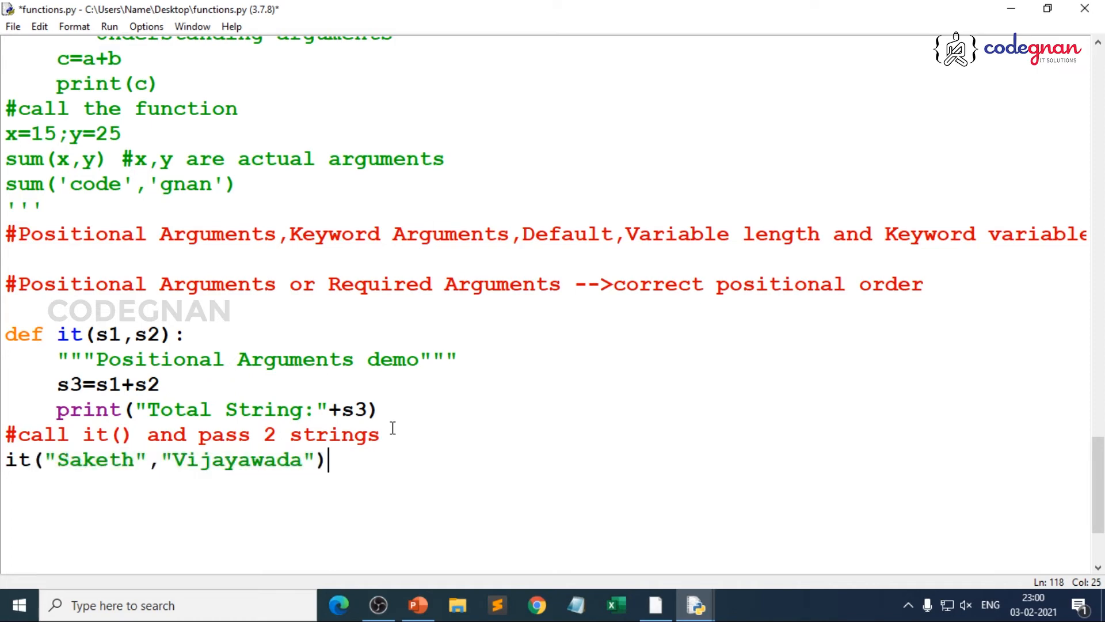
# - Save functions.py and run the module so the shell prints the joined string
pyautogui.press('ctrl+s')
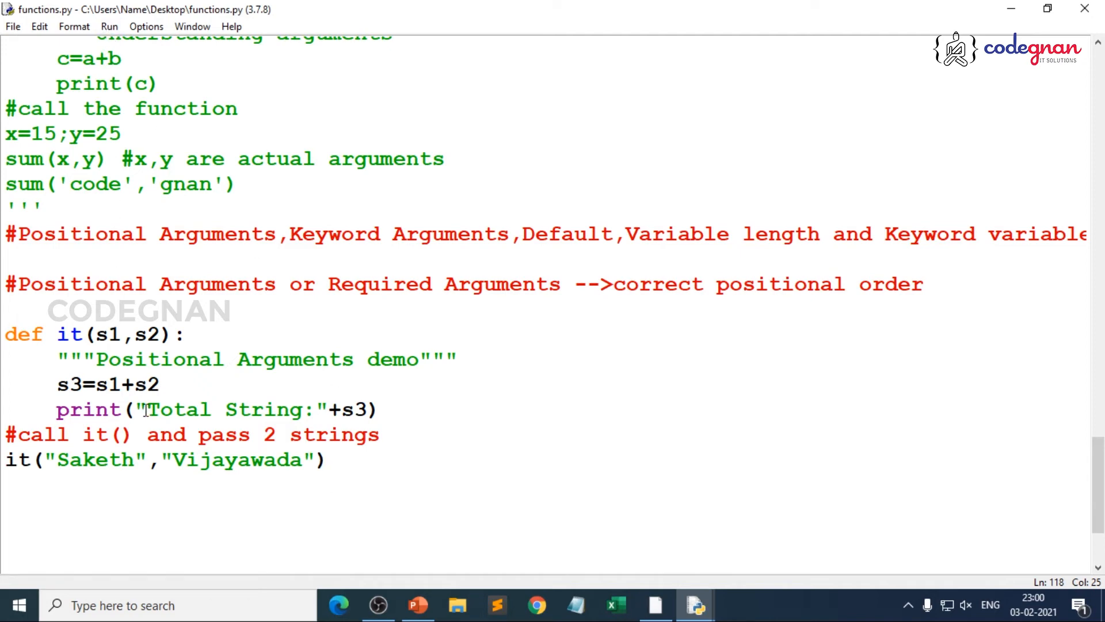
pyautogui.click(105, 27)
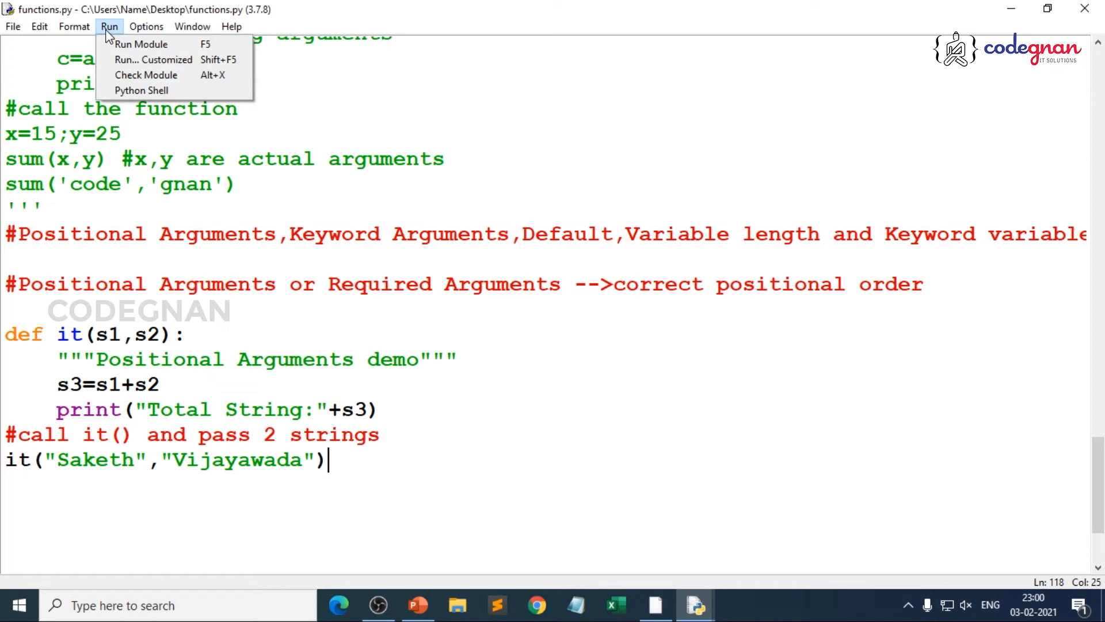
pyautogui.click(141, 44)
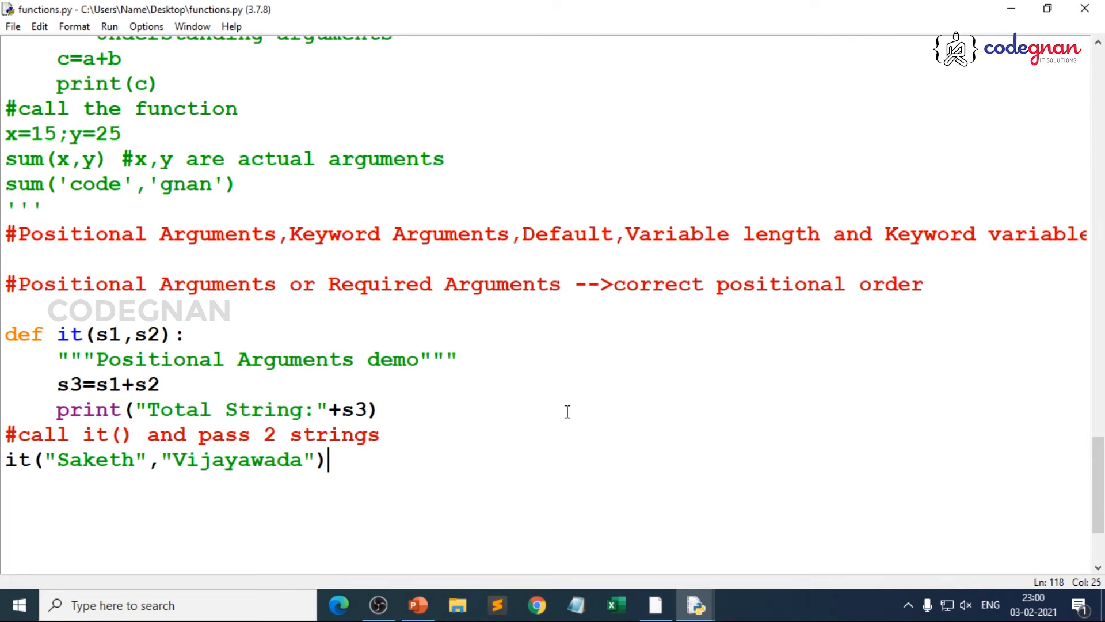
# - Add the numeric call it(1,2) and run the module, which raises a TypeError
pyautogui.write('it(')
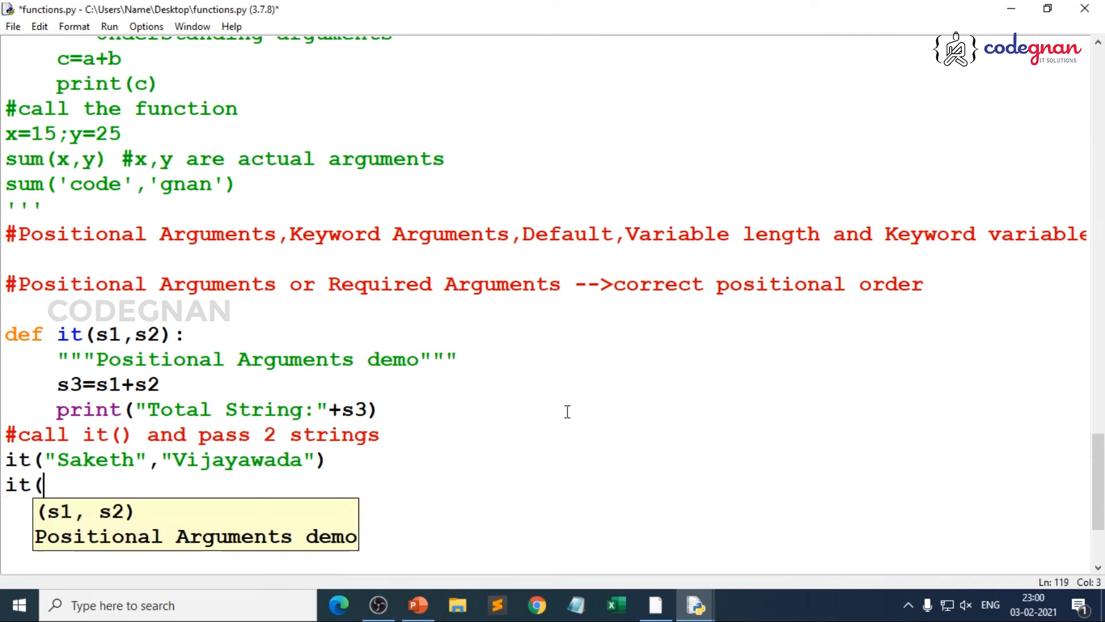
pyautogui.moveTo(109, 518)
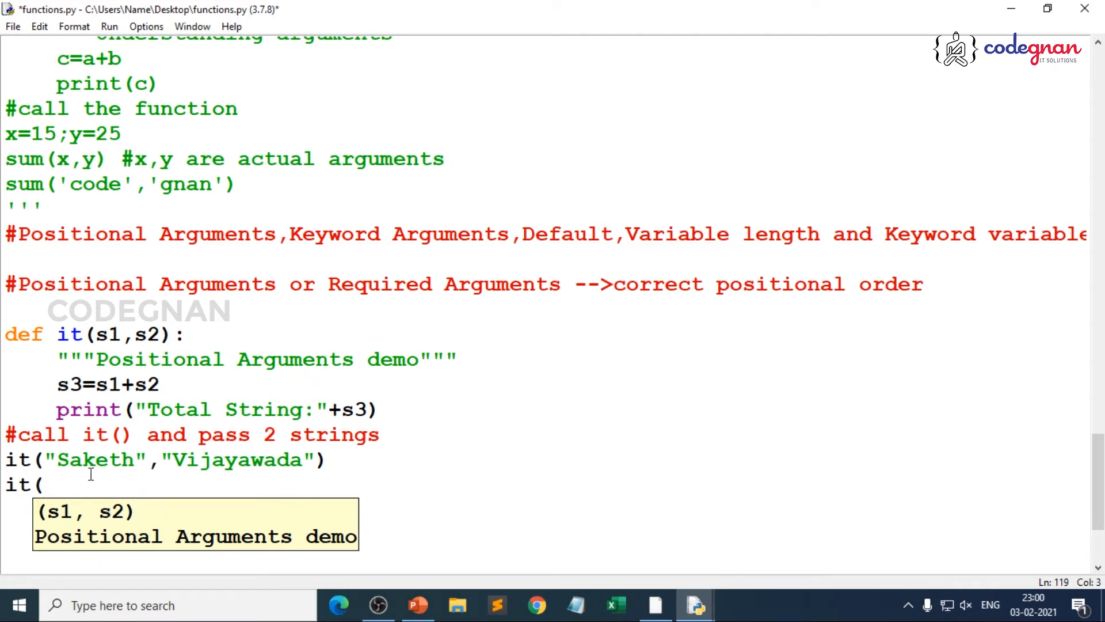
pyautogui.write('1,2')
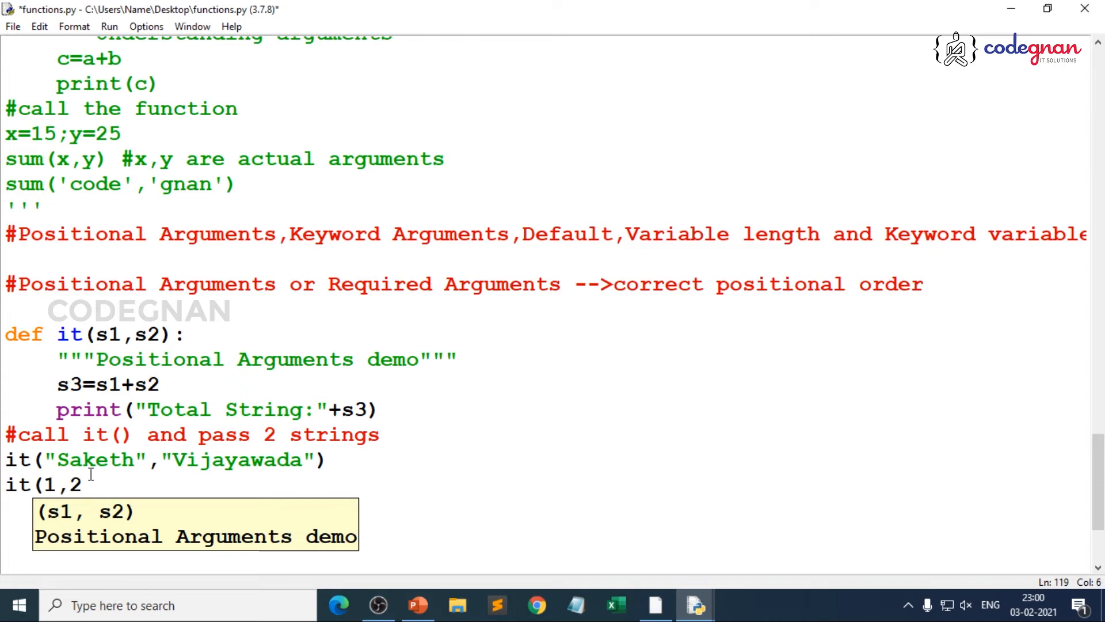
pyautogui.write(')')
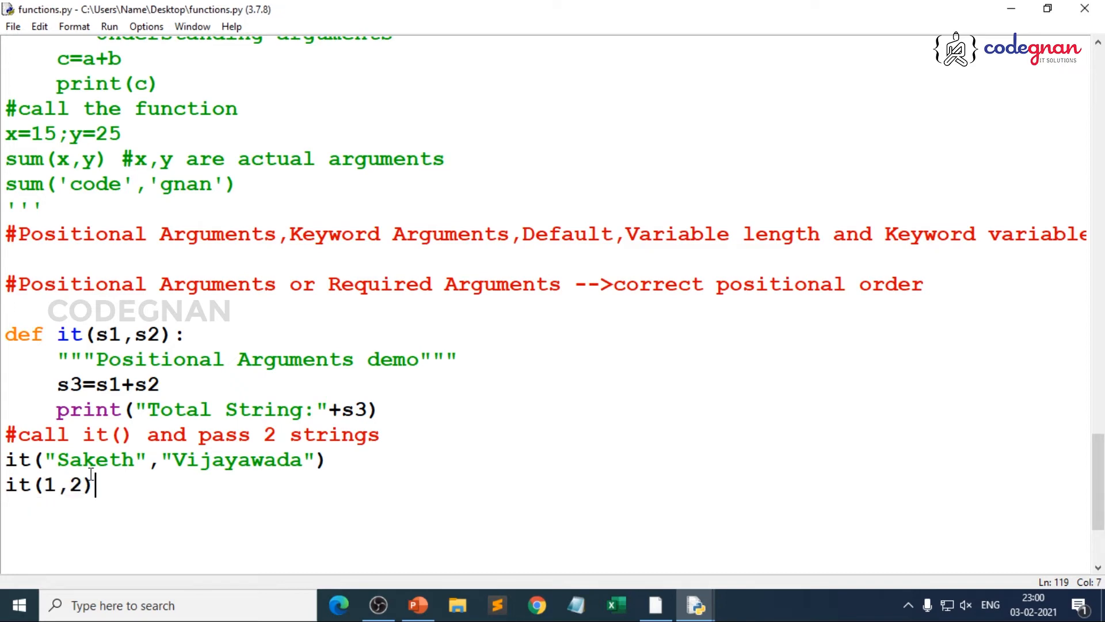
pyautogui.press('F5')
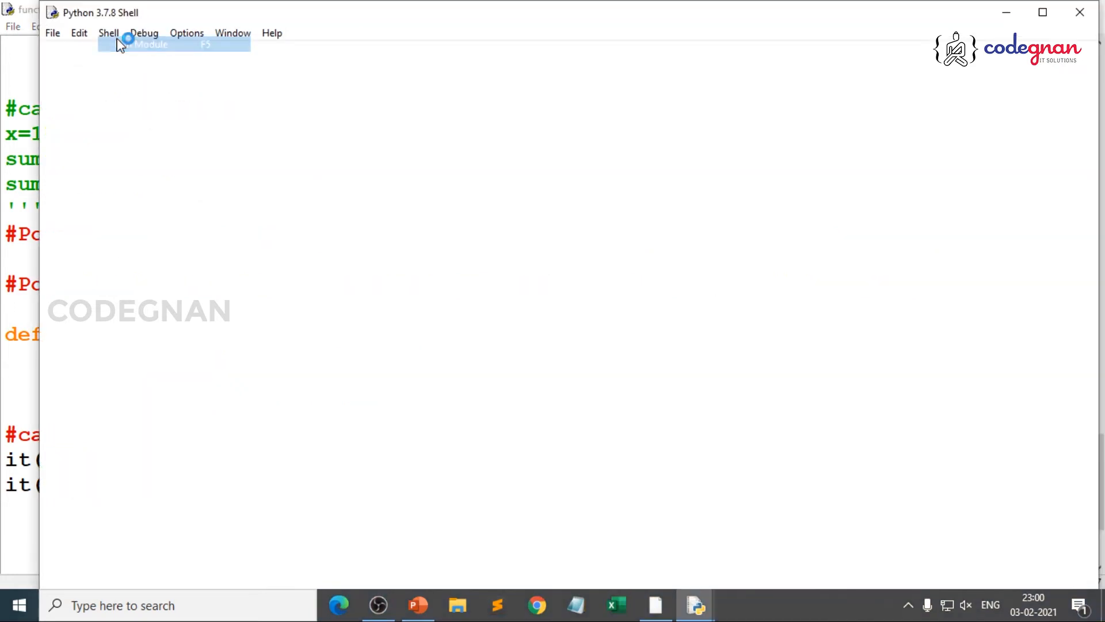
pyautogui.click(152, 44)
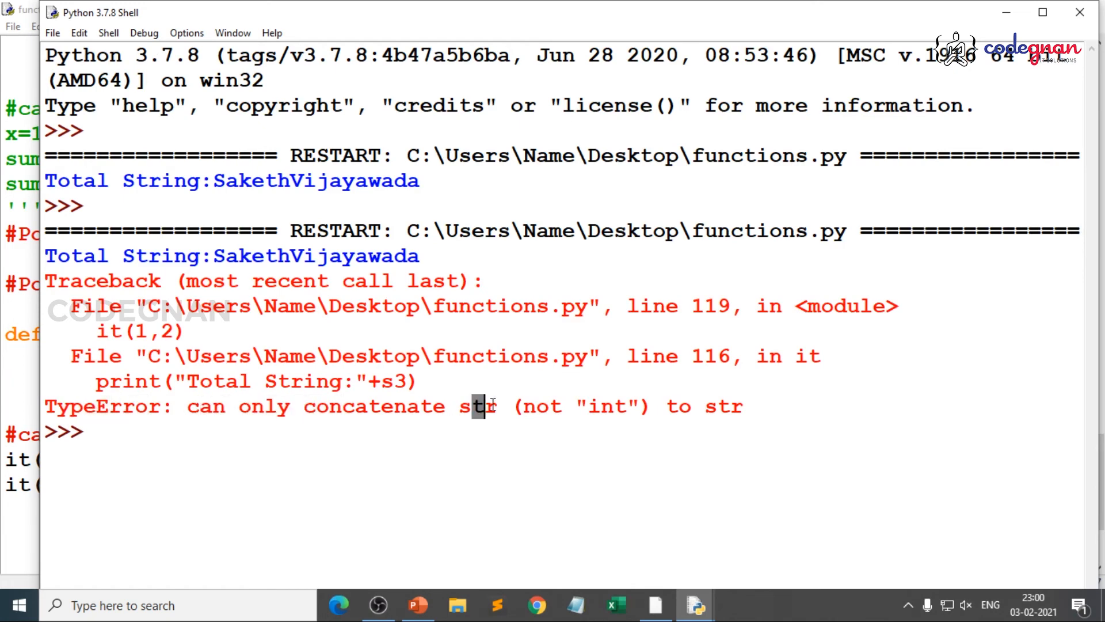
# - Change the print to use ,s3 instead of +s3 and rerun so the shell shows Total String: 3
pyautogui.click(691, 604)
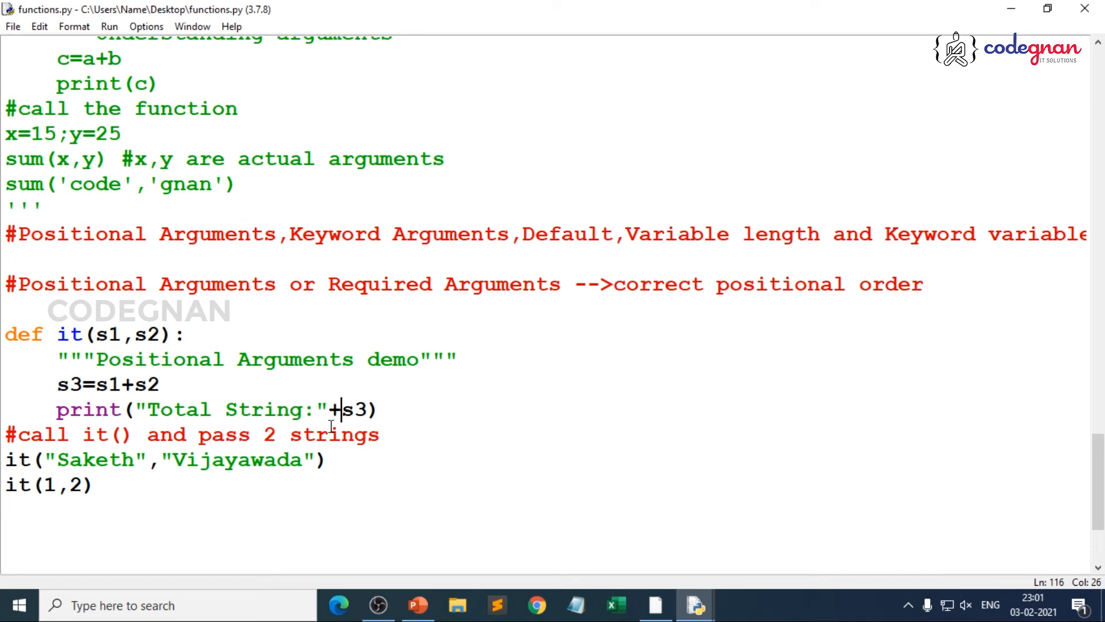
pyautogui.write(',')
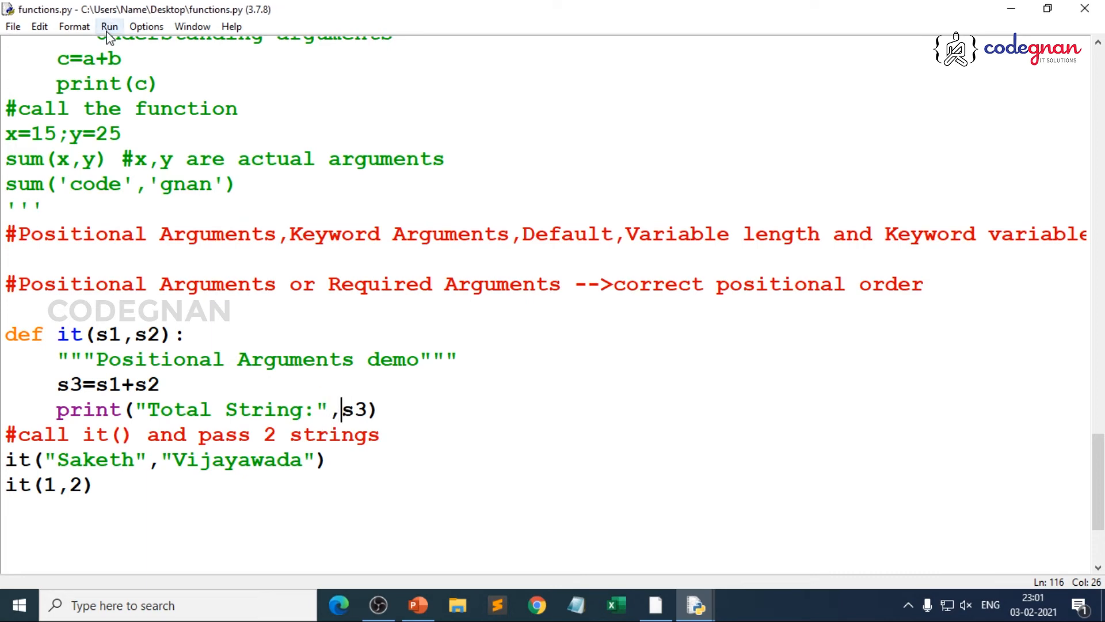
pyautogui.click(108, 25)
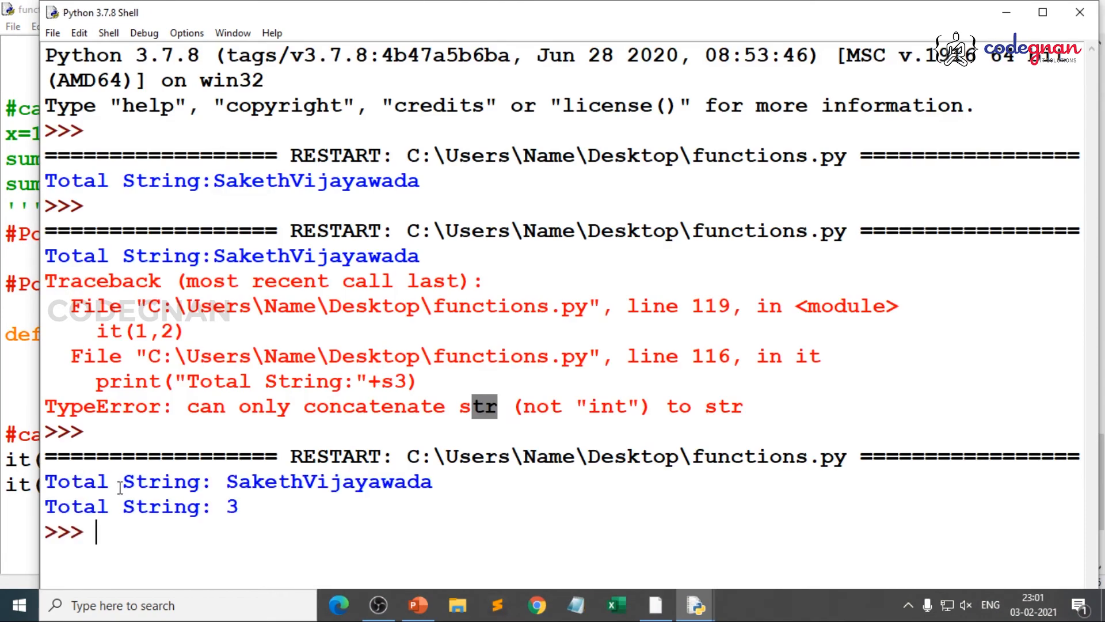
pyautogui.moveTo(44, 481); pyautogui.dragTo(392, 482)
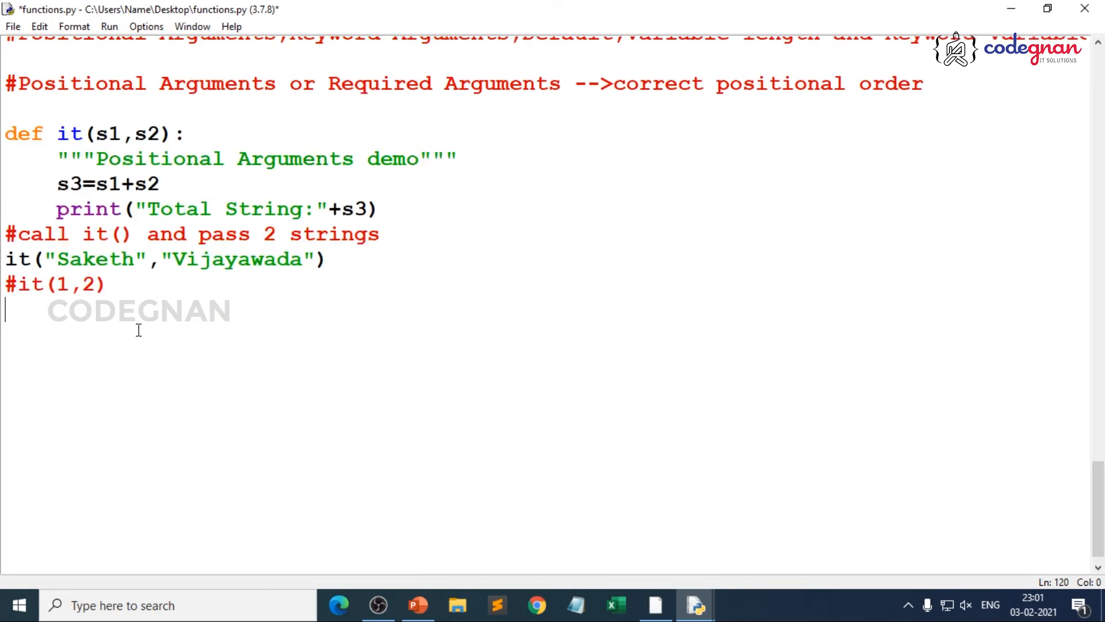
# - Add the one-argument call it('Code') and run the module to get the missing-argument error
pyautogui.write('it')
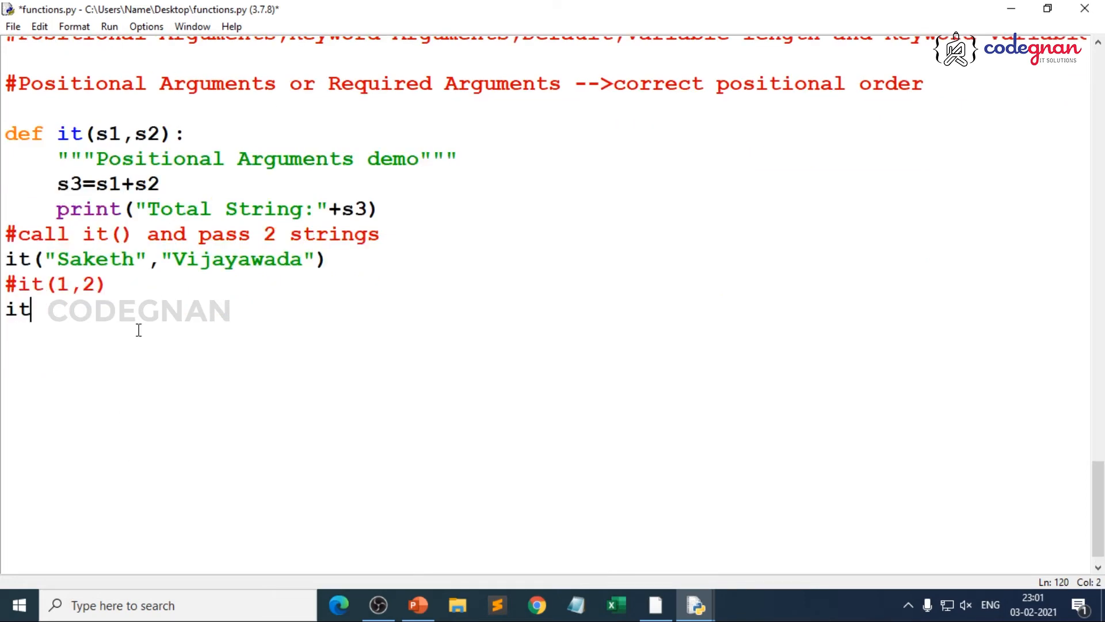
pyautogui.write('(')
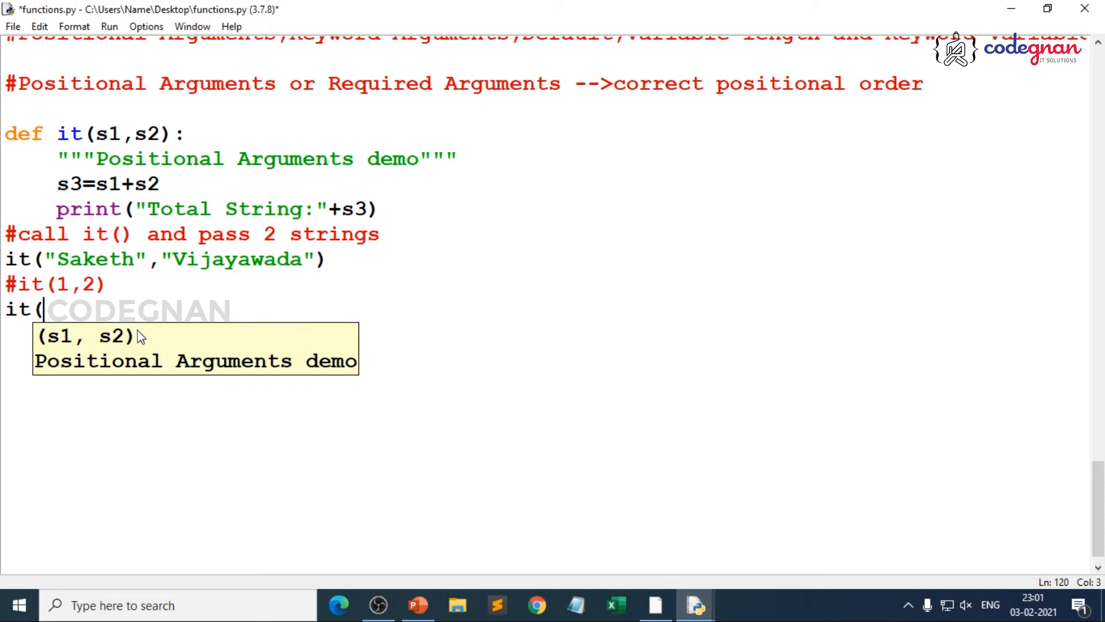
pyautogui.write('Code;')
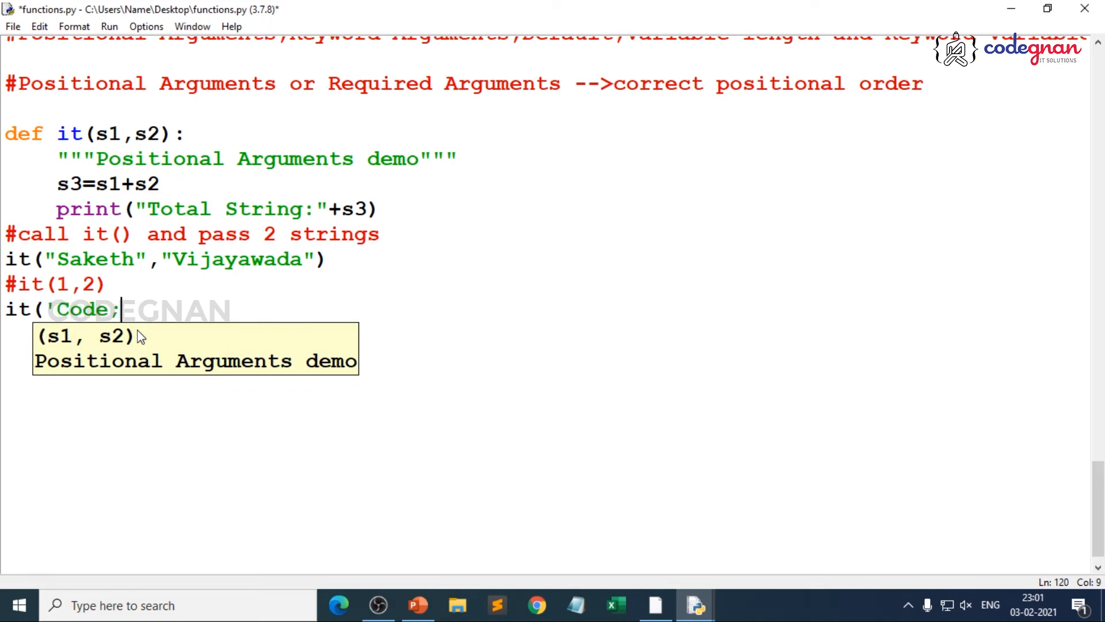
pyautogui.write(')')
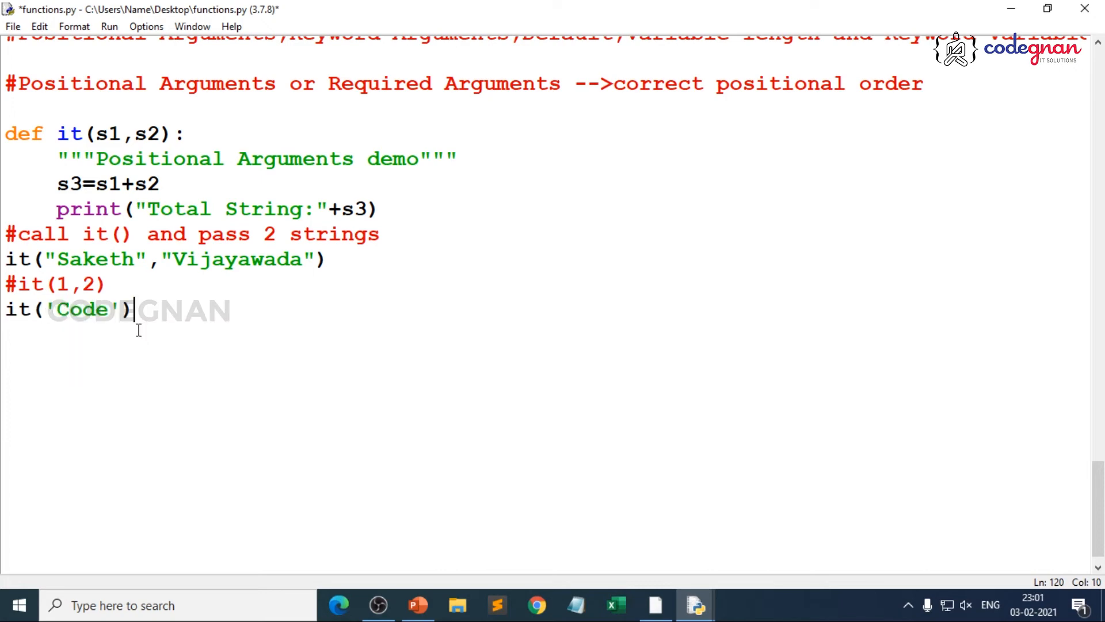
pyautogui.click(110, 26)
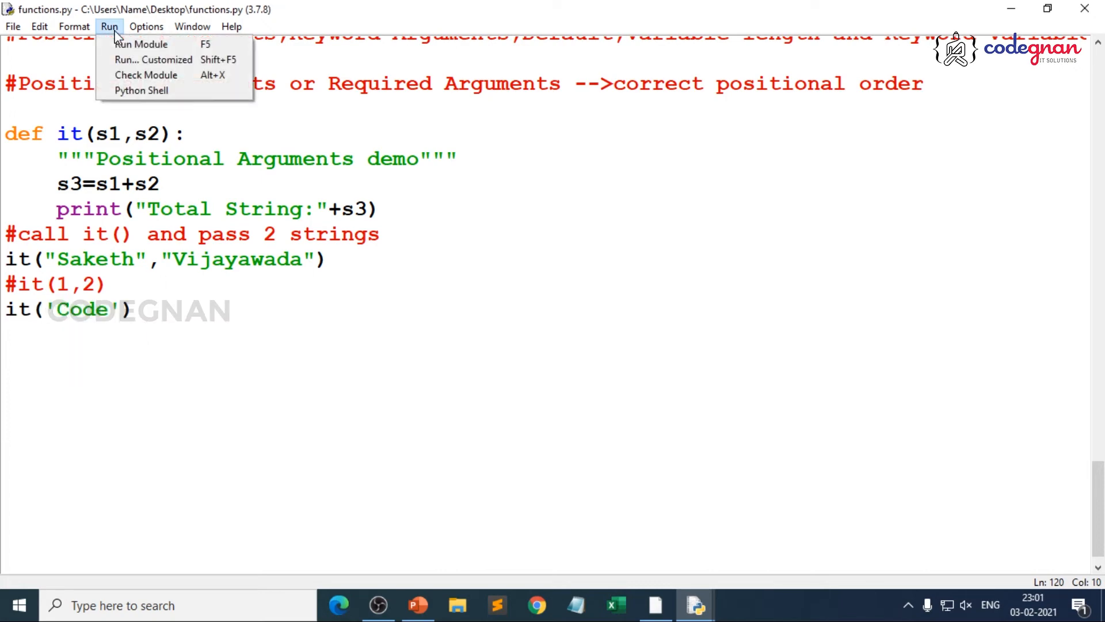
pyautogui.click(143, 43)
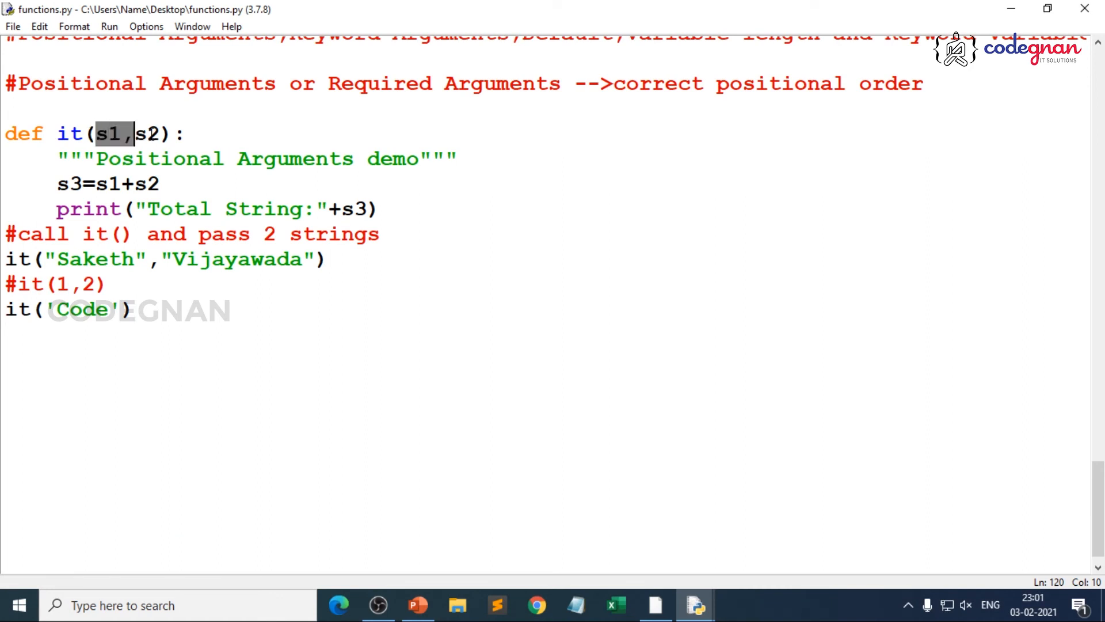
# - Highlight parameter s1 and start the comment '#as here 1 argument is miss' after the call
pyautogui.doubleClick(80, 311)
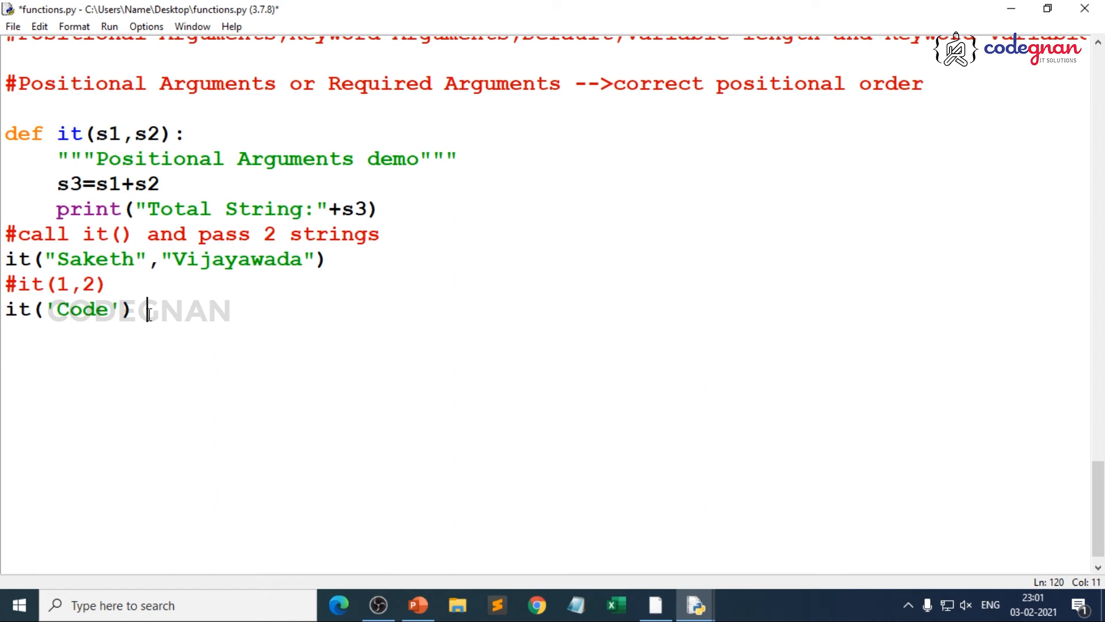
pyautogui.write('#as here')
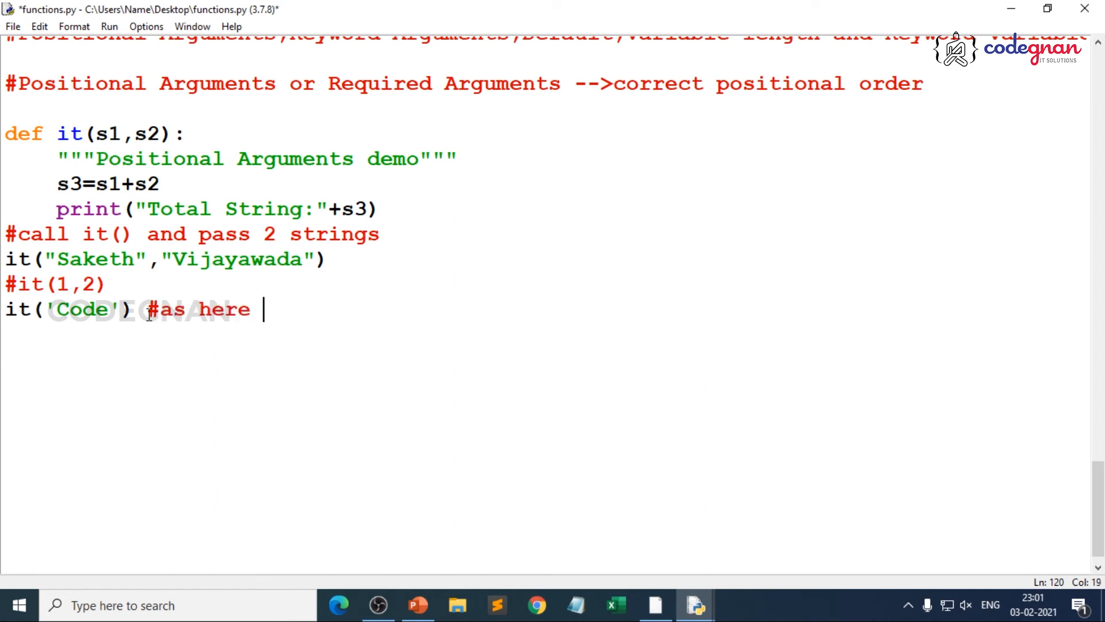
pyautogui.write('1 arg')
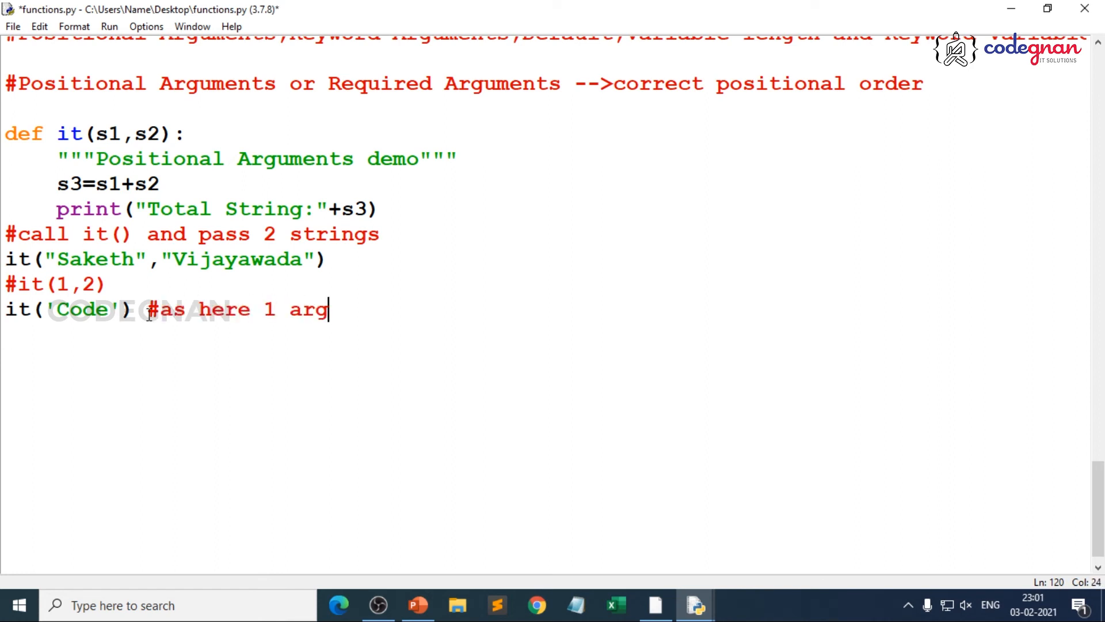
pyautogui.write('ument is miss')
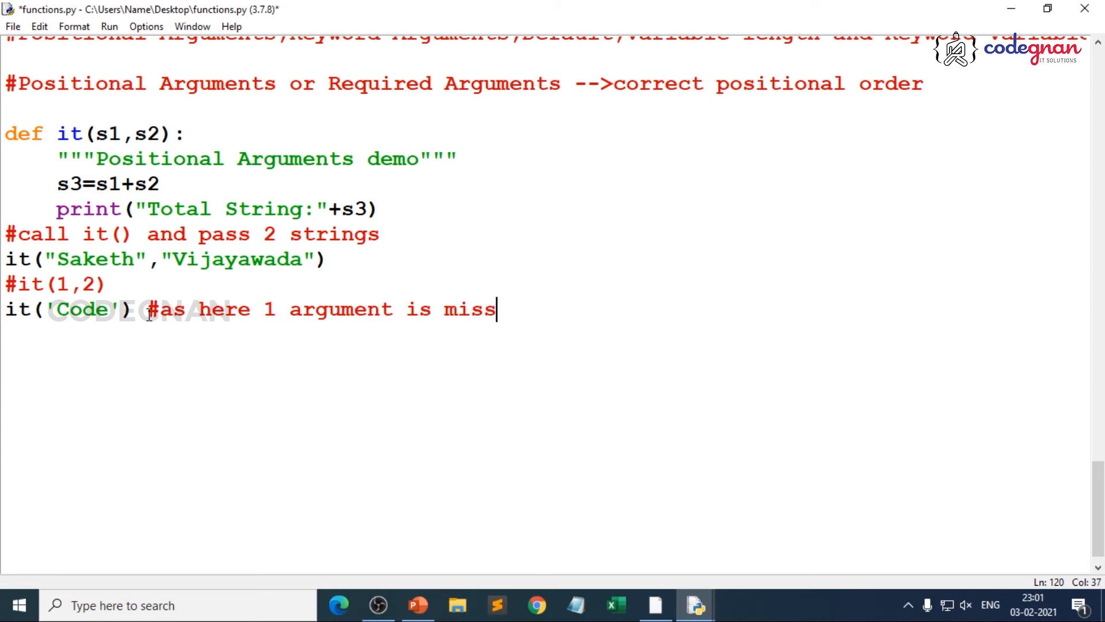
# - Extend the call to it('Code','gnan','saketh'), run it, and point out the TypeError for 3 arguments given
pyautogui.write('ing')
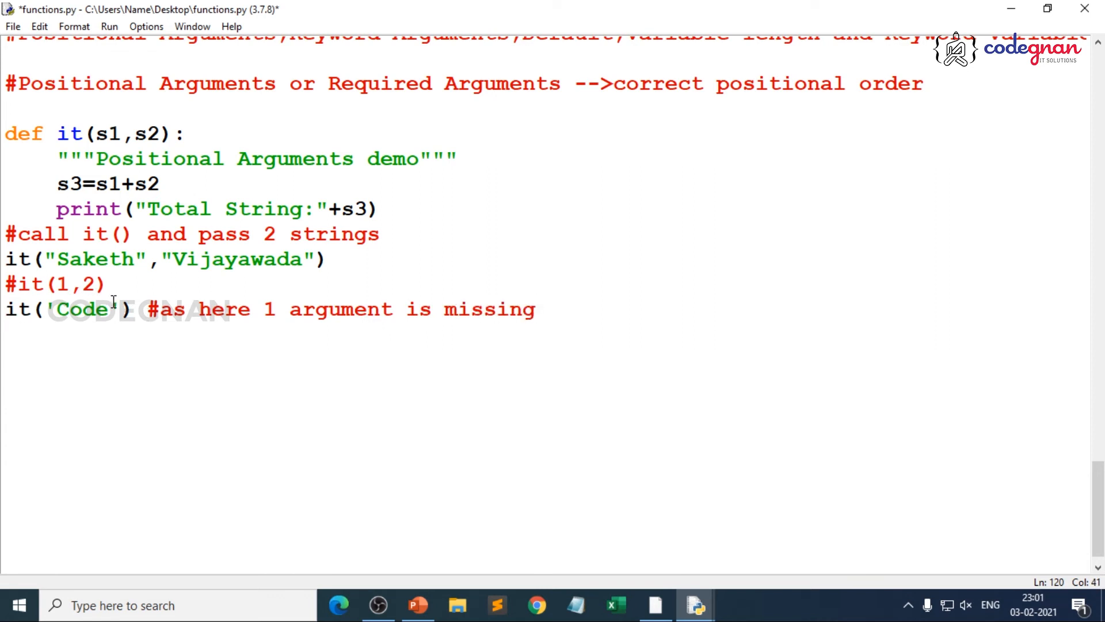
pyautogui.write(",'g")
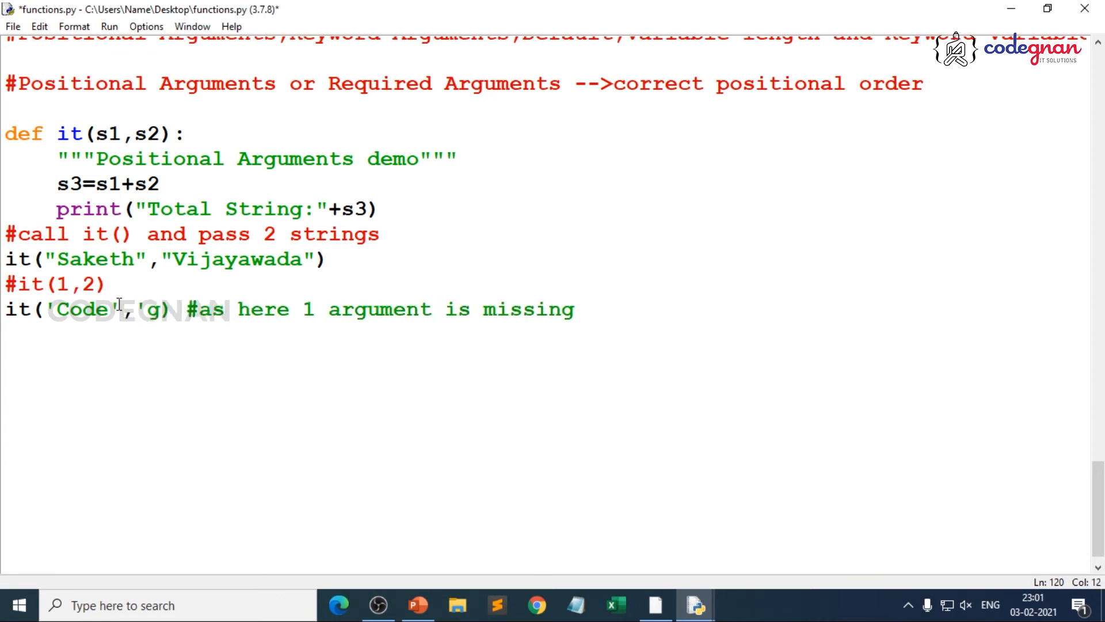
pyautogui.write("gnan','")
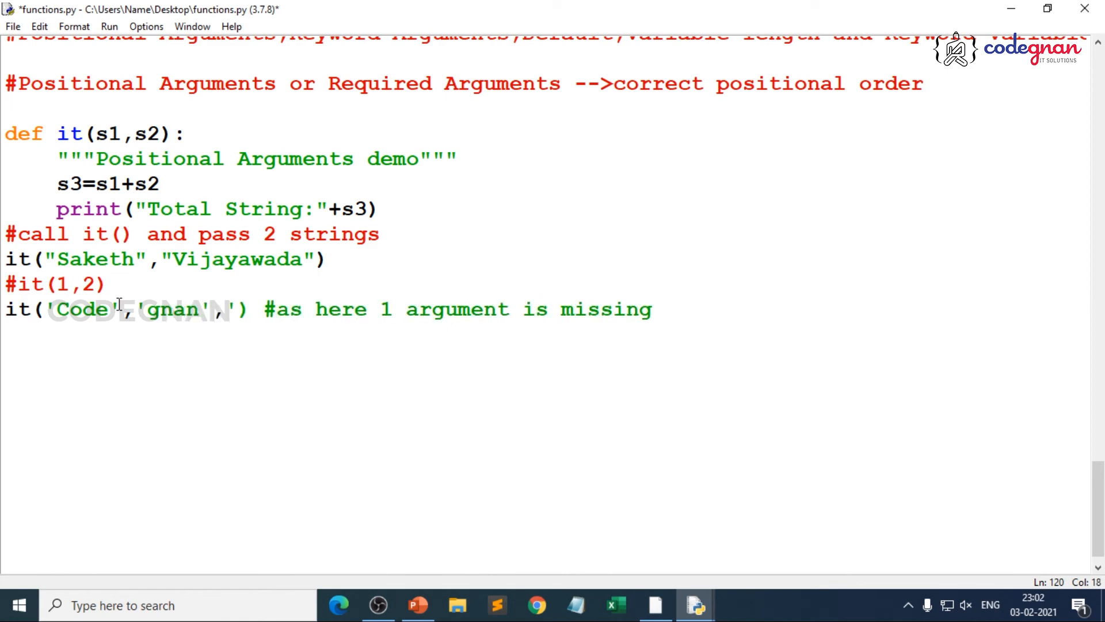
pyautogui.write('saketh')
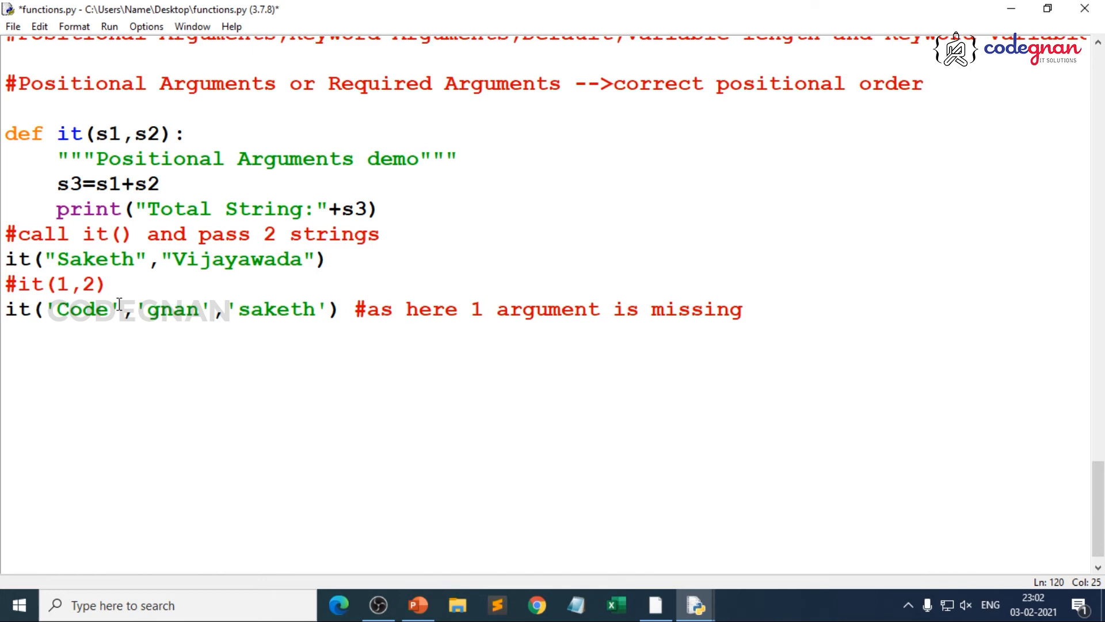
pyautogui.press('ctrl+s')
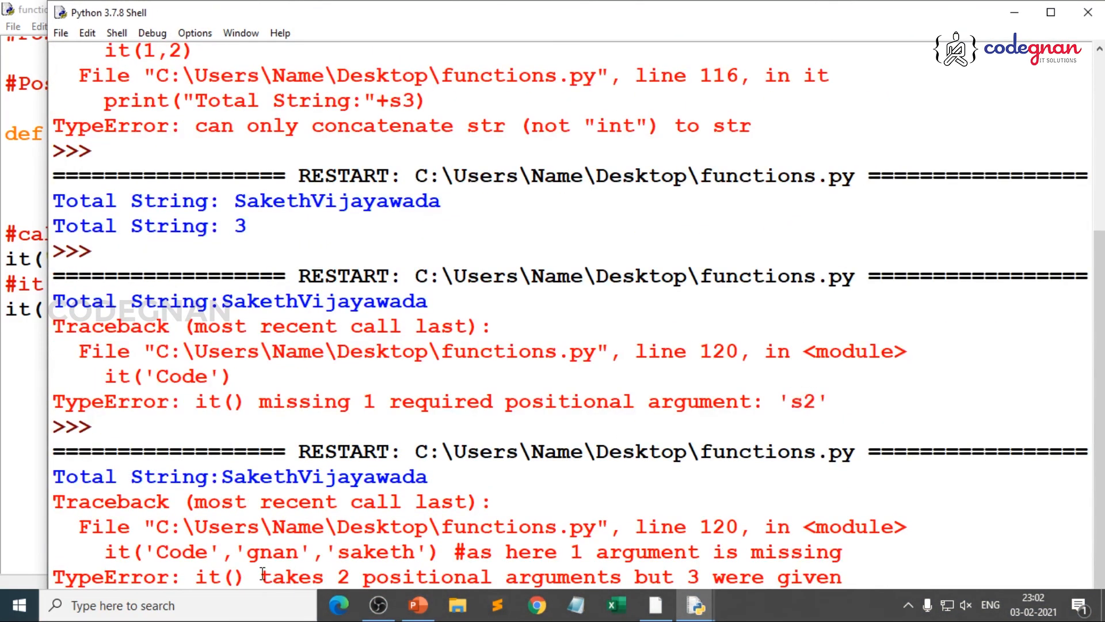
pyautogui.doubleClick(652, 577)
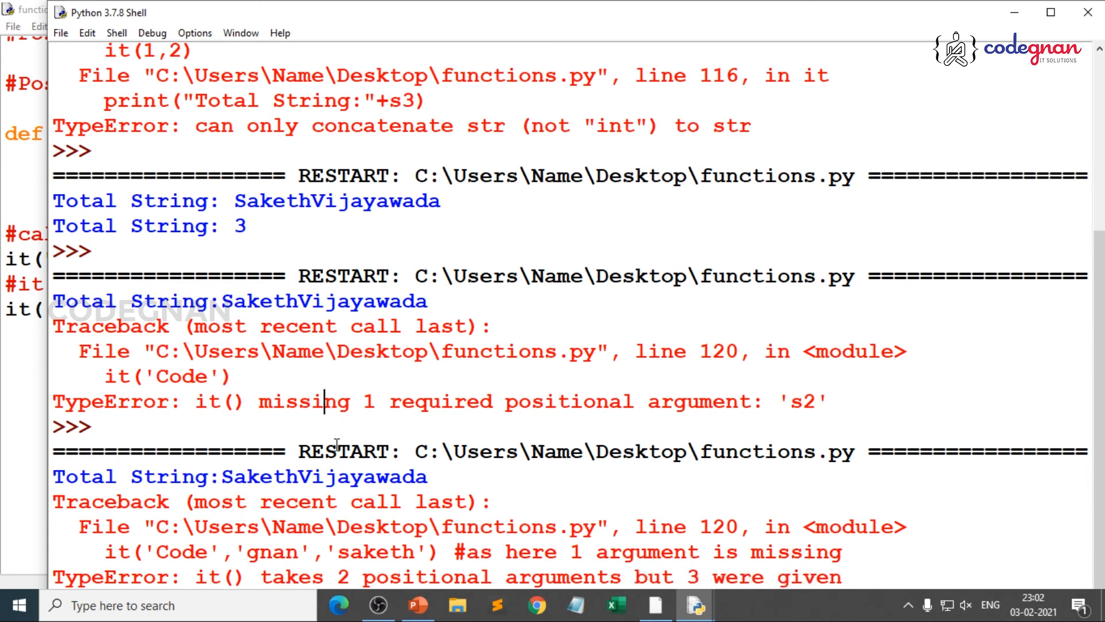
pyautogui.moveTo(739, 210)
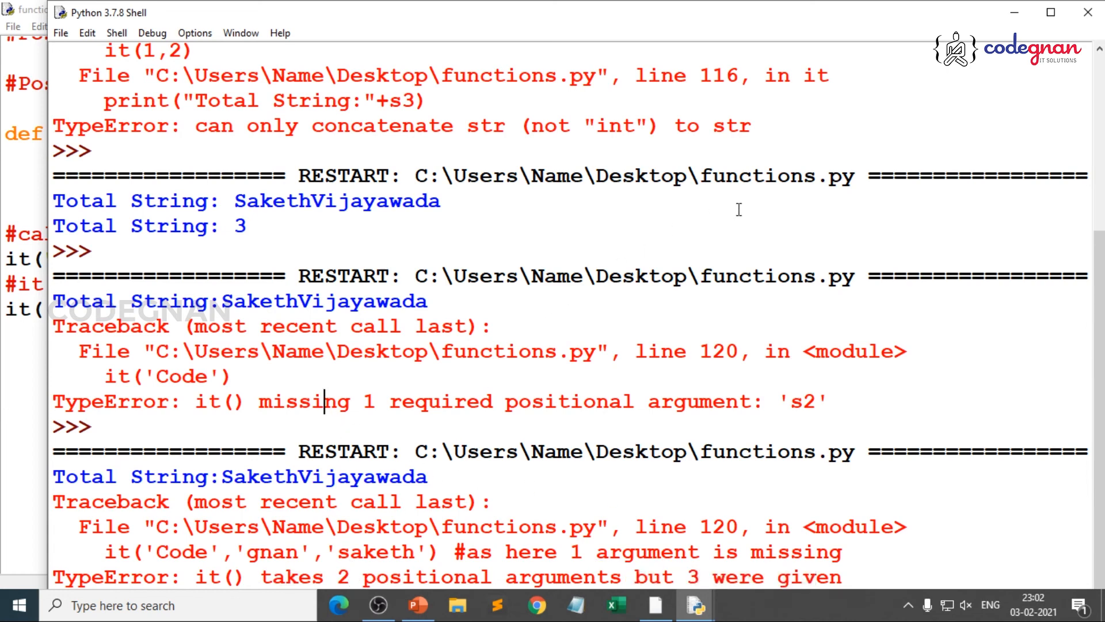
pyautogui.moveTo(1009, 26)
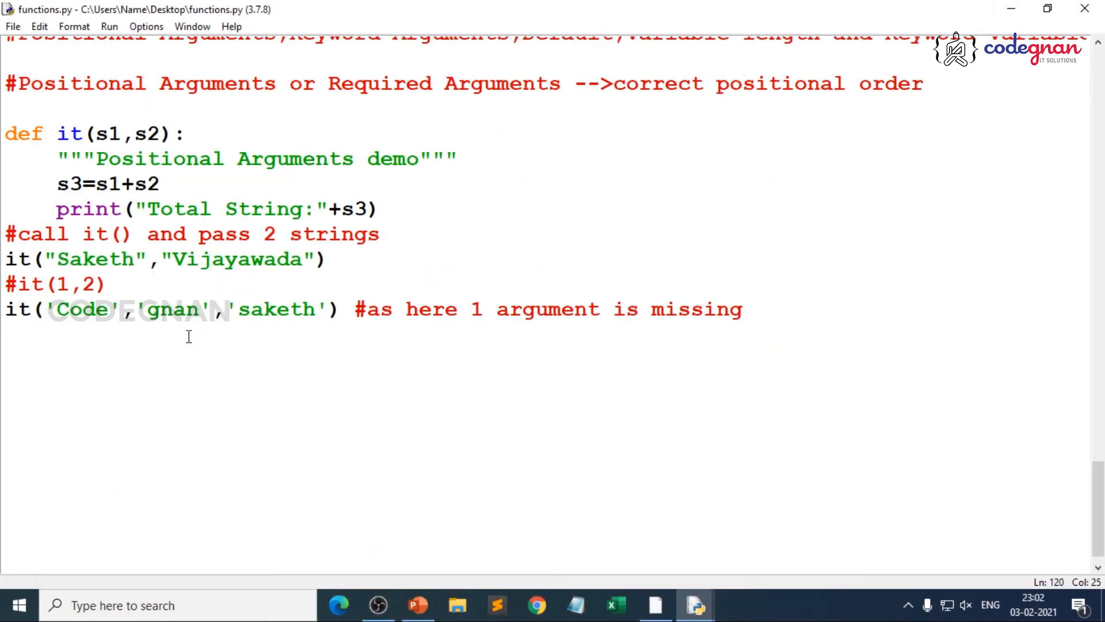
pyautogui.click(113, 285)
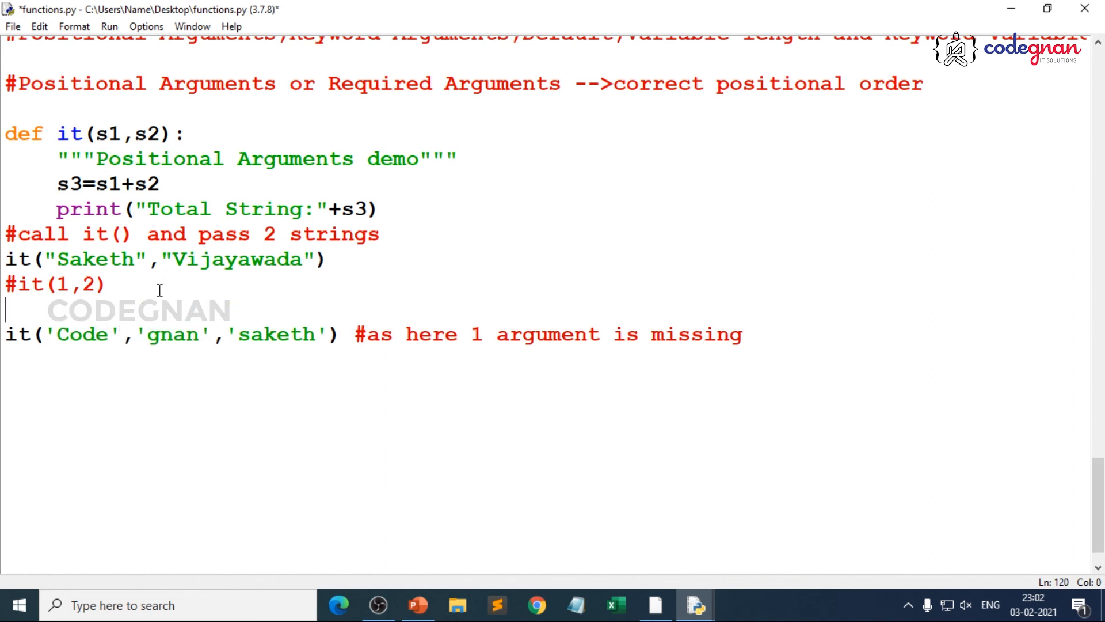
# - Insert it('Code') on its own line and move the '#as here 1 argument is missing' comment onto it
pyautogui.write("it('Code")
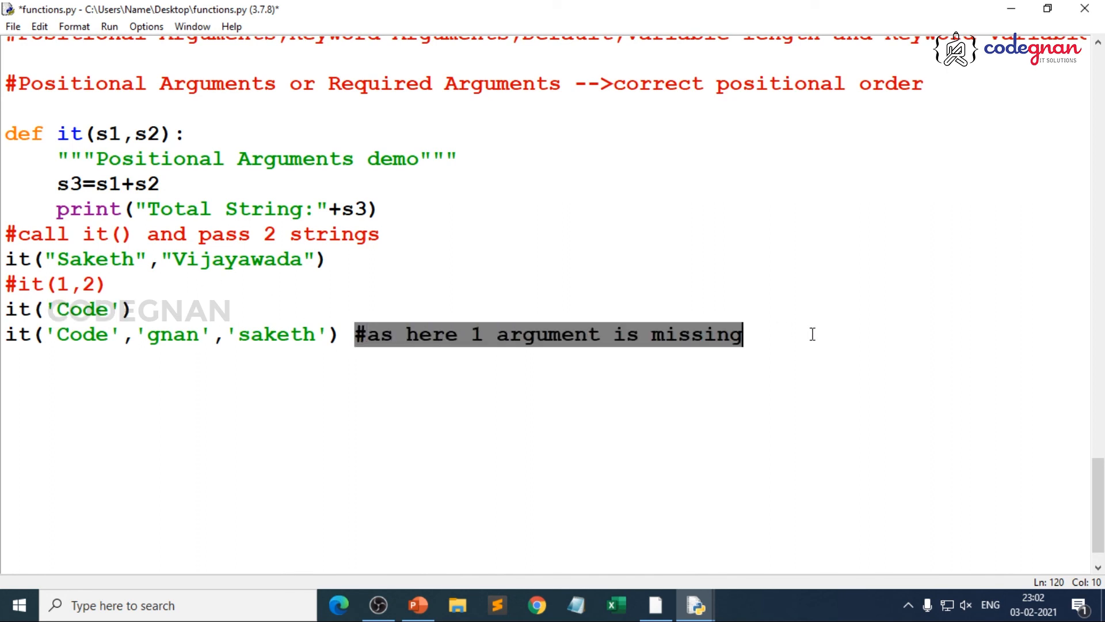
pyautogui.press('Delete')
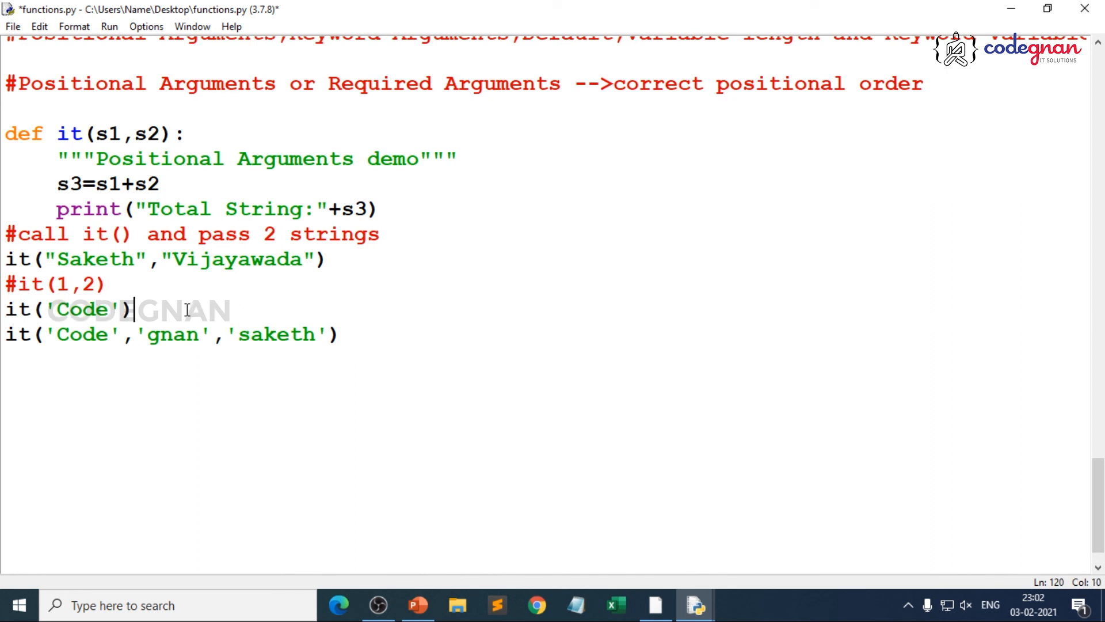
pyautogui.write('#as here 1 argument is missing')
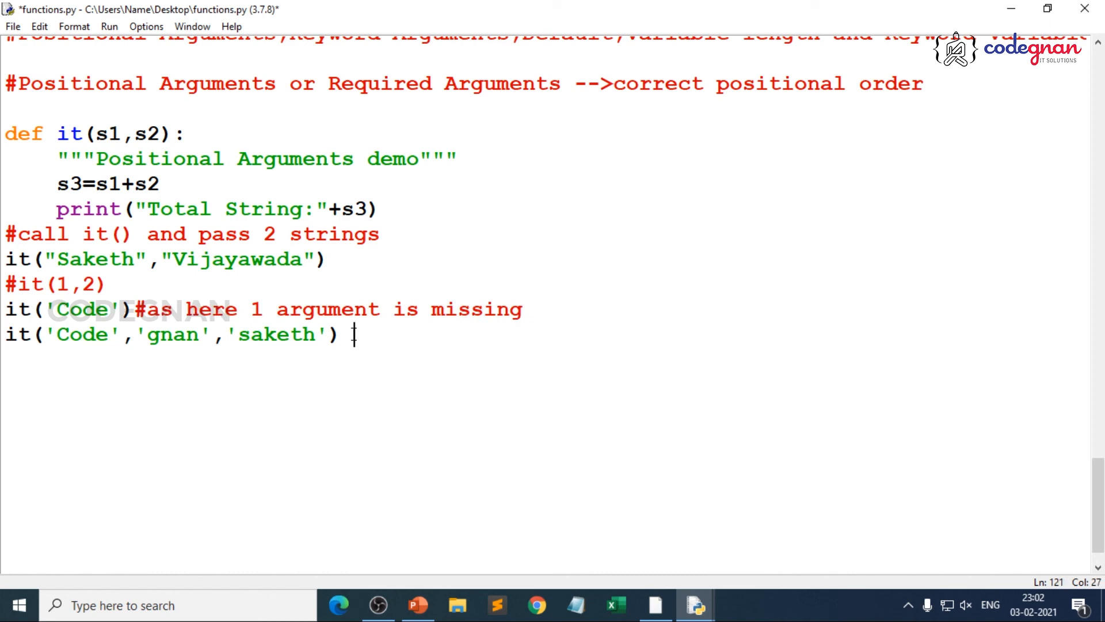
# - Mark the three-string call with '#here 1 argument is extra' and highlight s1,s2 against the call's arguments
pyautogui.write('#here')
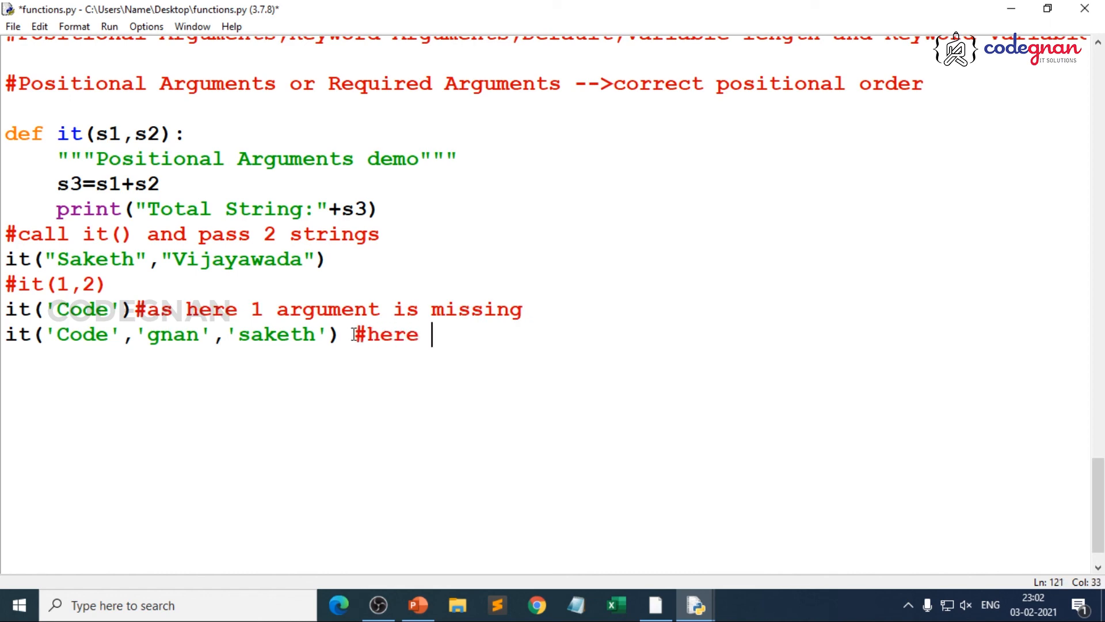
pyautogui.write('1 argument is extra')
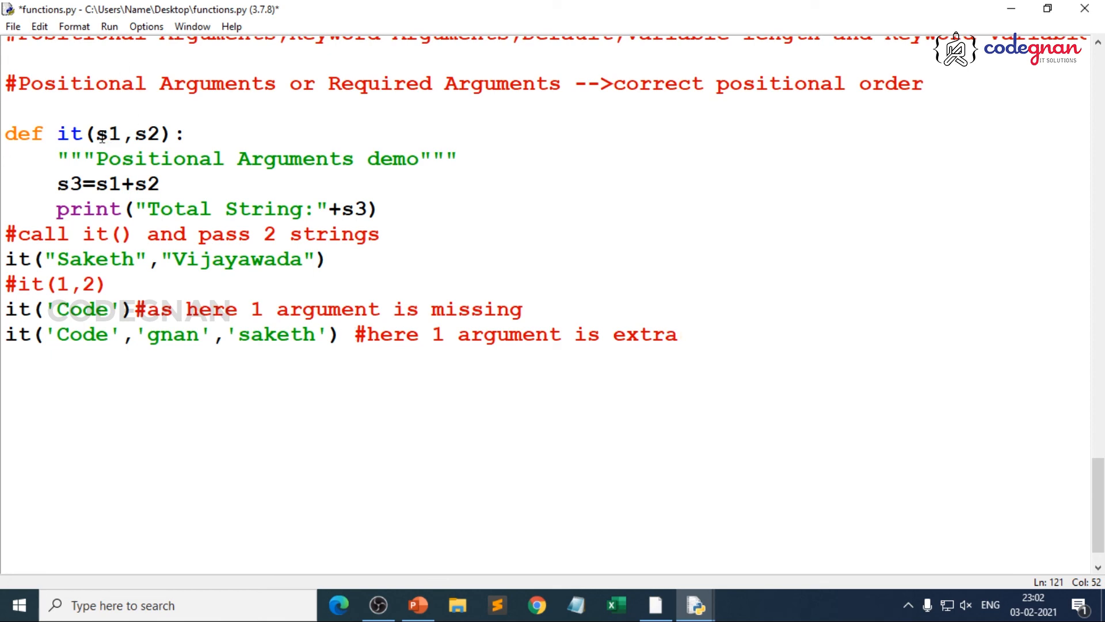
pyautogui.moveTo(97, 134); pyautogui.dragTo(160, 134)
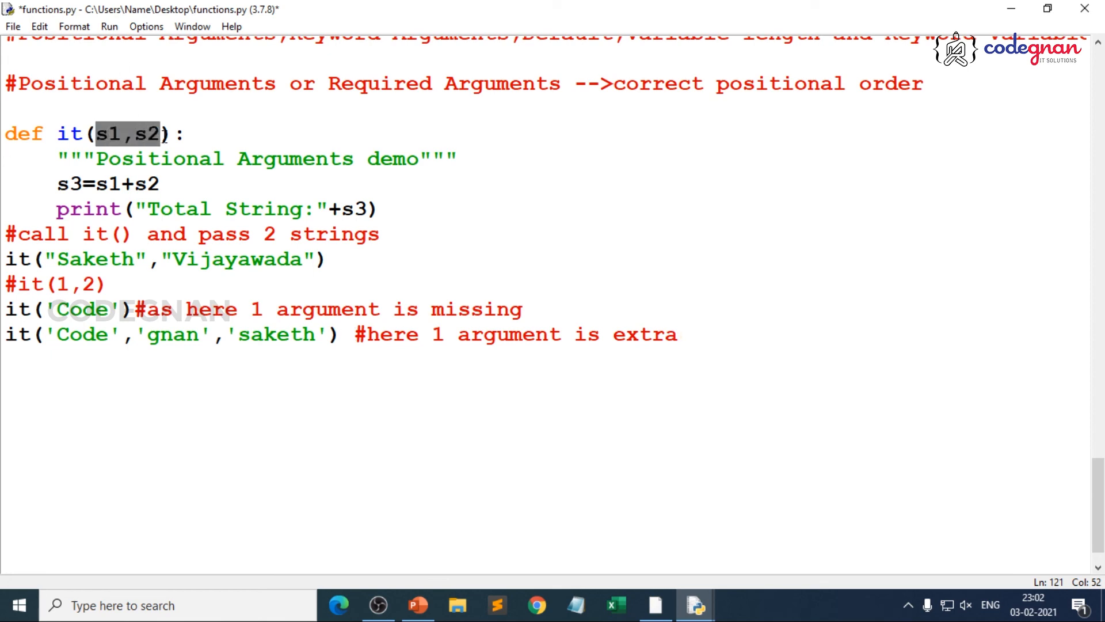
pyautogui.moveTo(63, 259); pyautogui.dragTo(199, 259)
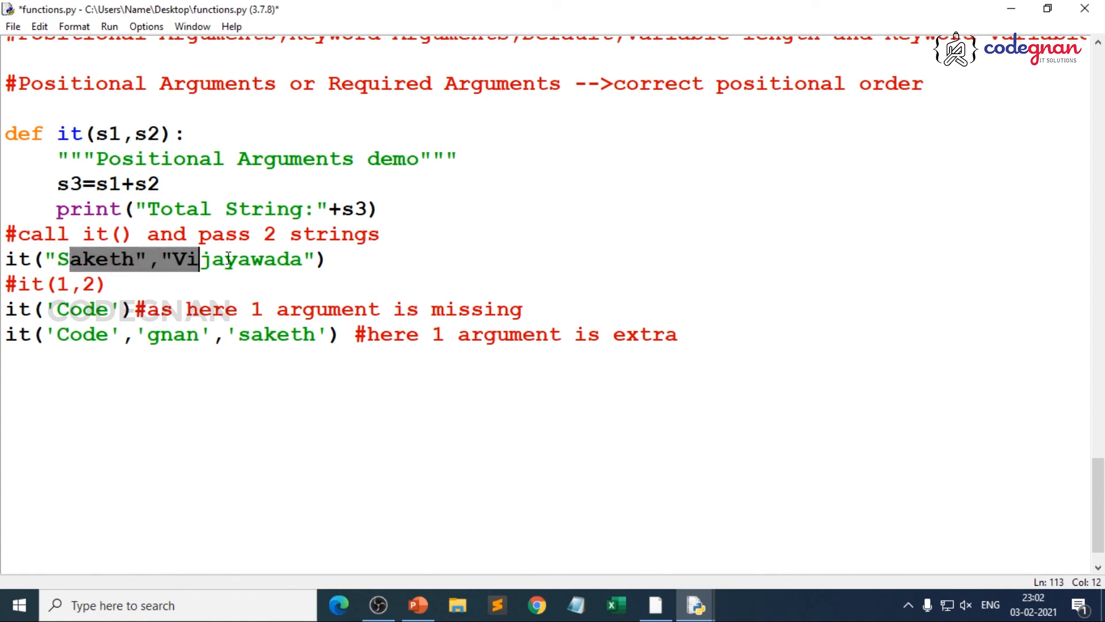